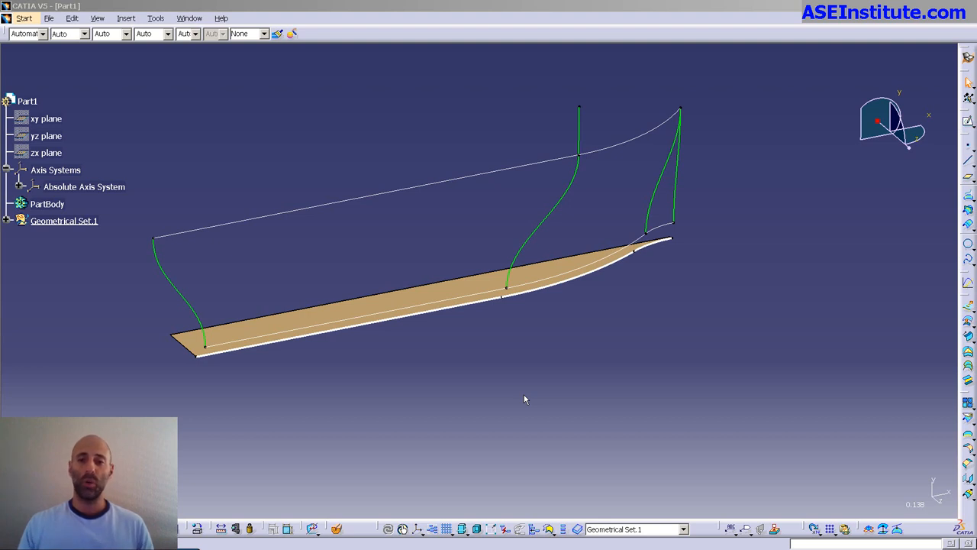
Loft Sketch.2 to Sketch.1 guided by Spline.1 and Spline.3, then loft Sketch.3 to Sketch.4
drag(524, 399, 445, 171)
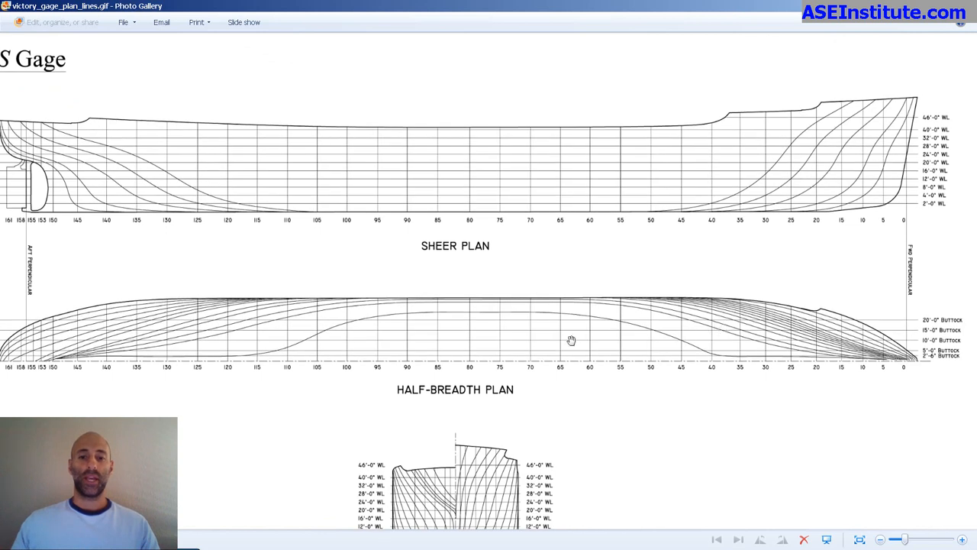
mouse_move(659, 364)
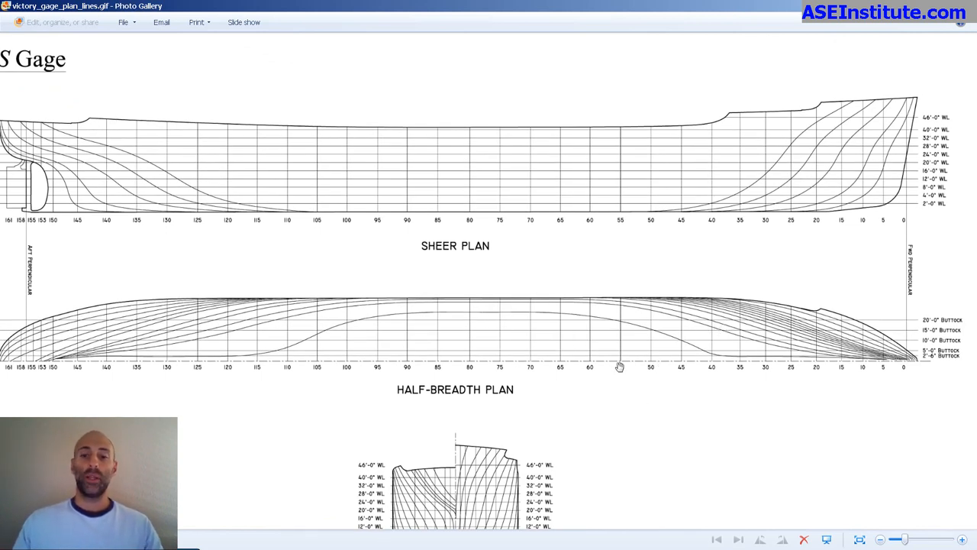
mouse_move(611, 389)
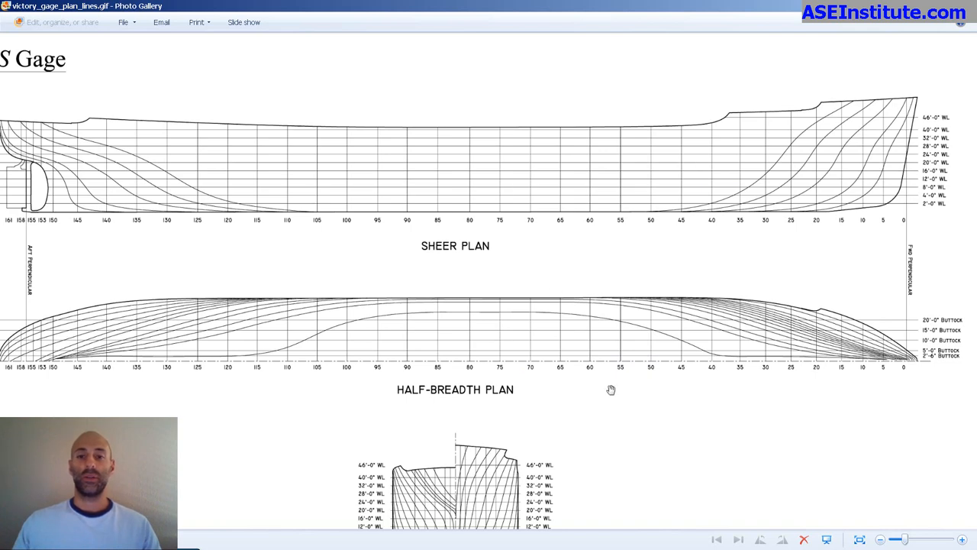
scroll(down, 3)
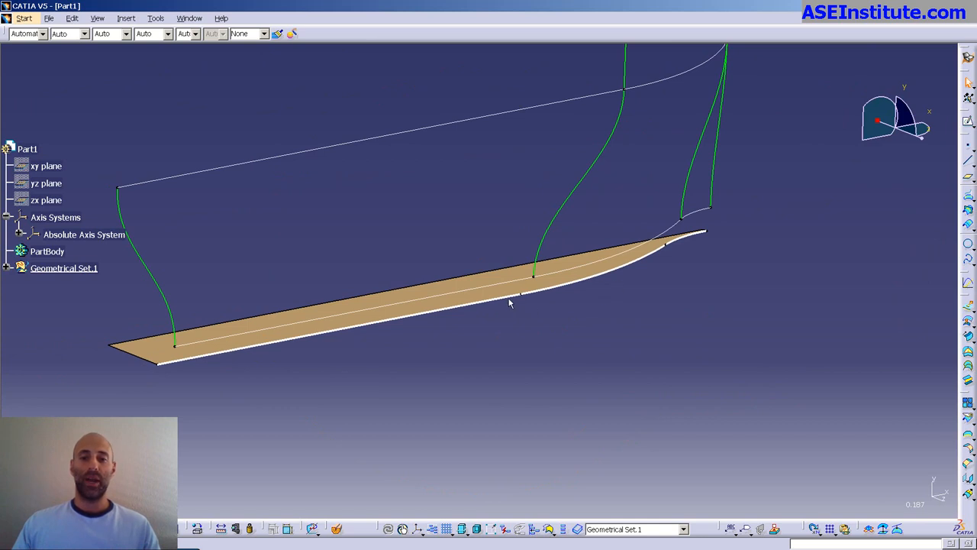
mouse_move(689, 240)
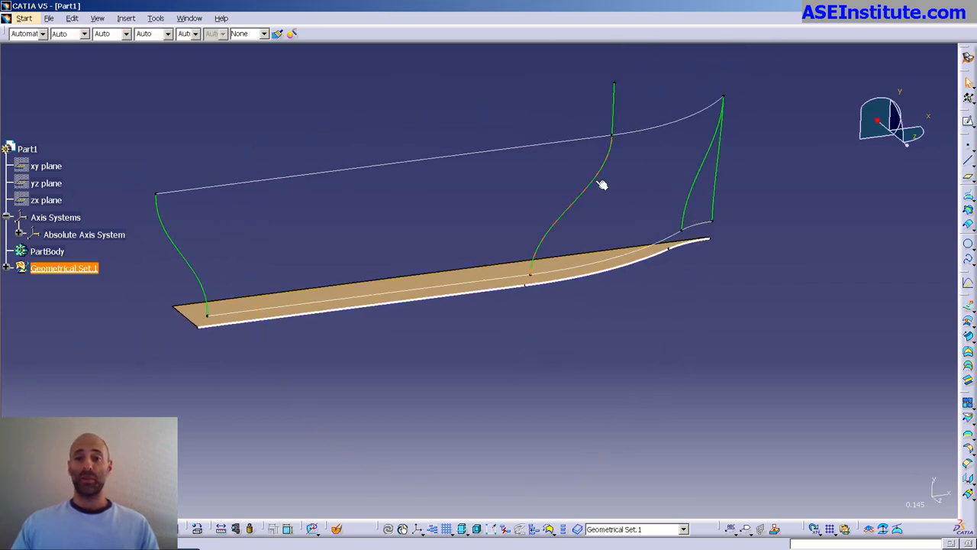
mouse_move(620, 143)
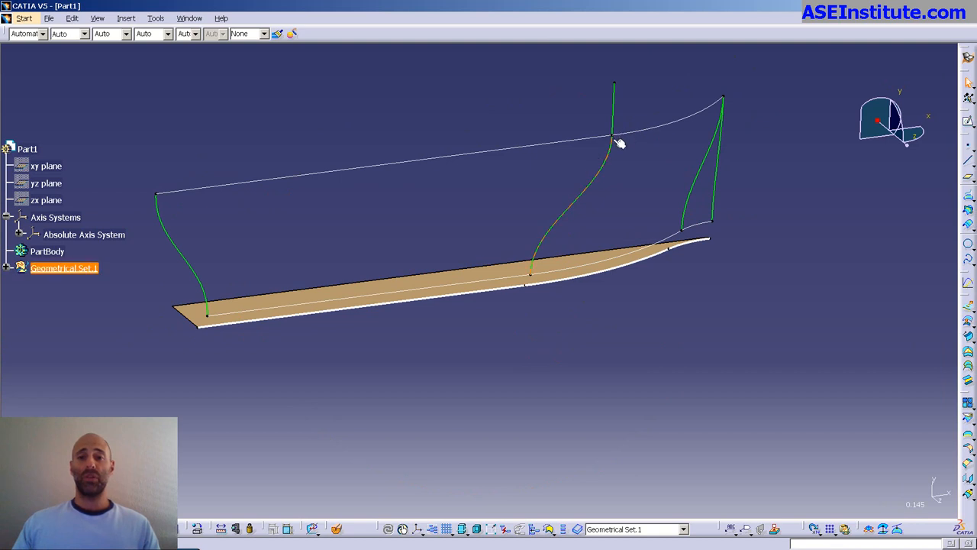
mouse_move(609, 171)
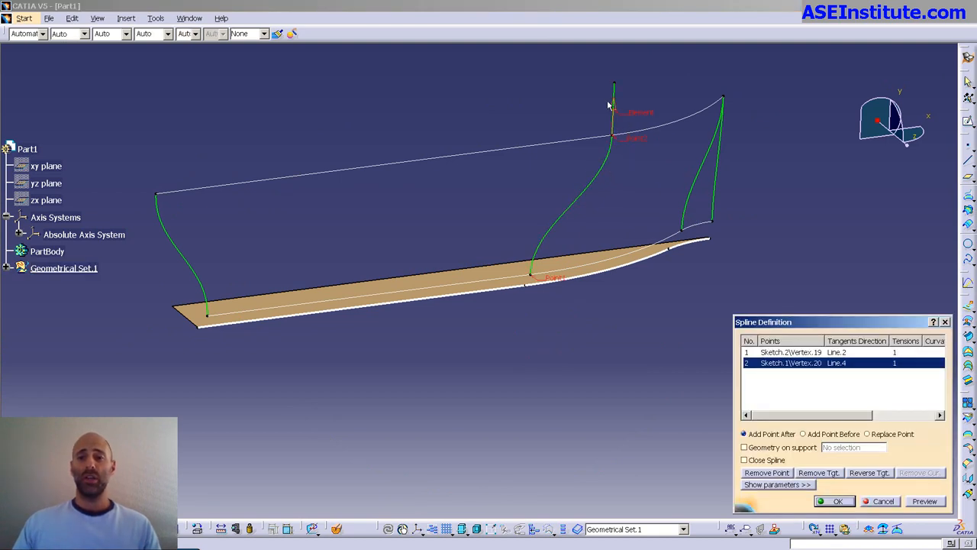
mouse_move(661, 323)
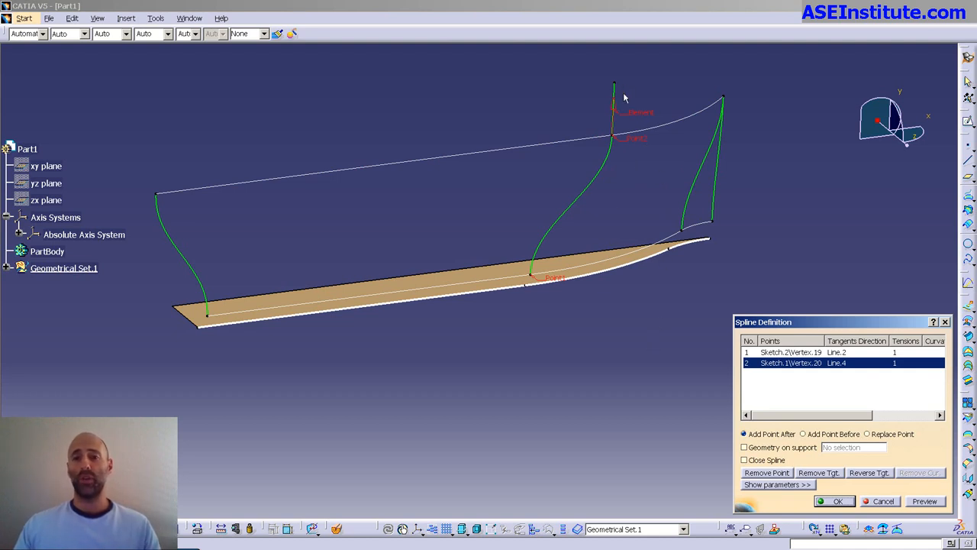
mouse_move(605, 128)
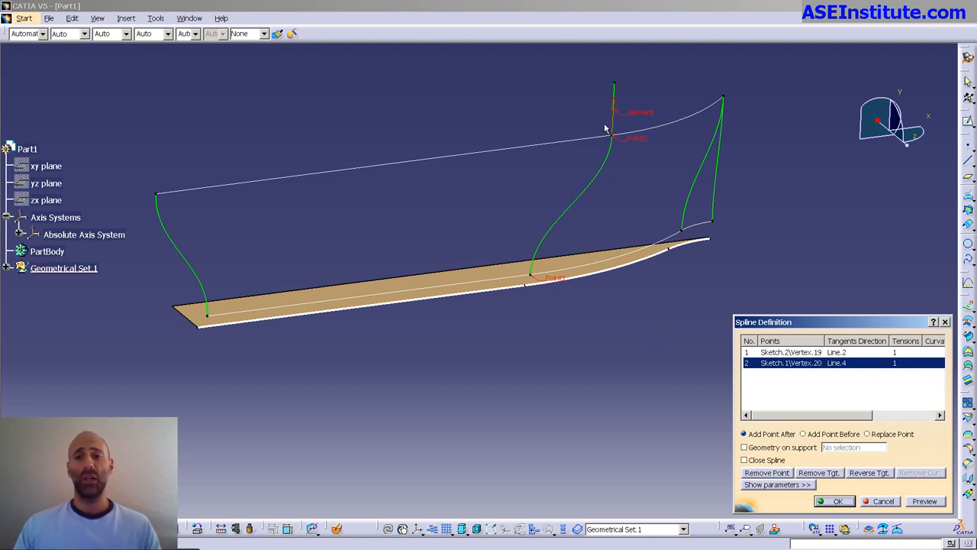
mouse_move(622, 121)
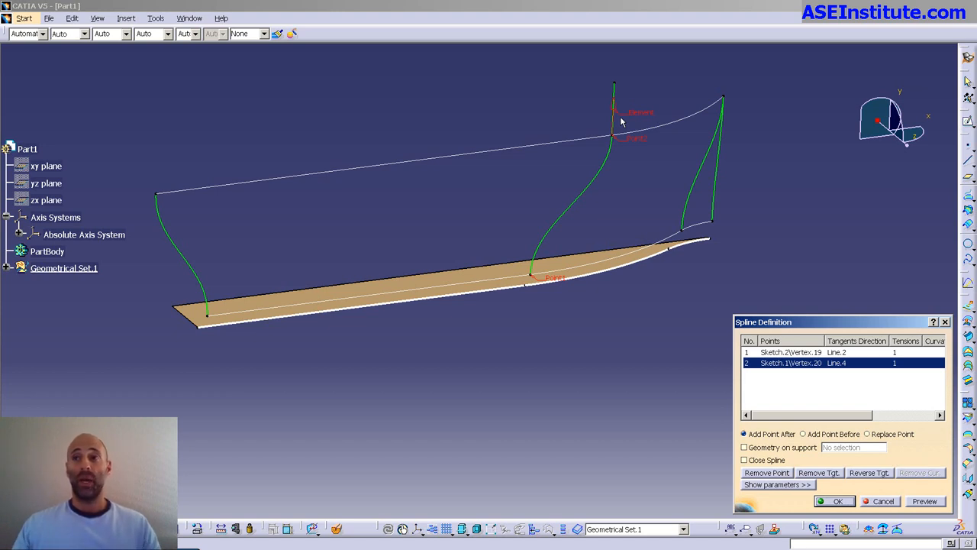
click(834, 500)
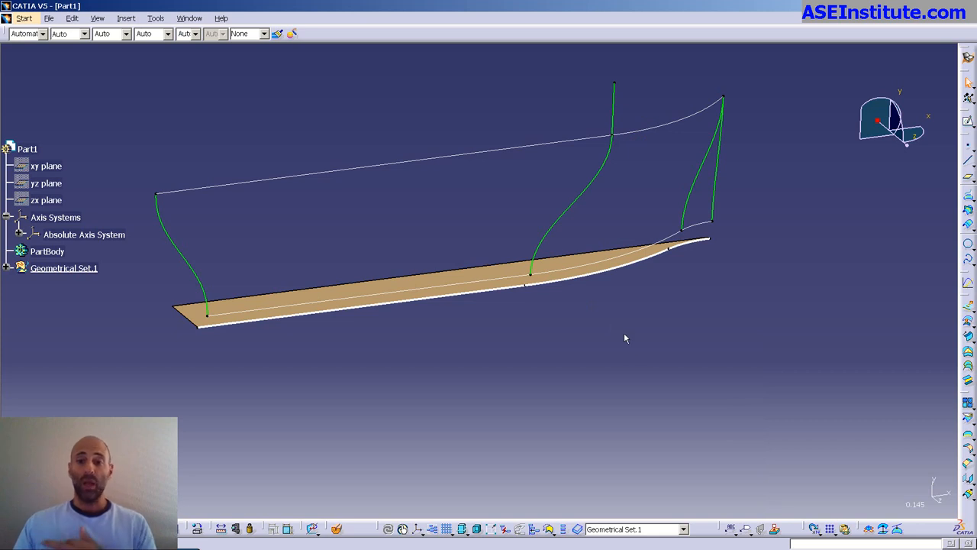
drag(626, 339, 537, 361)
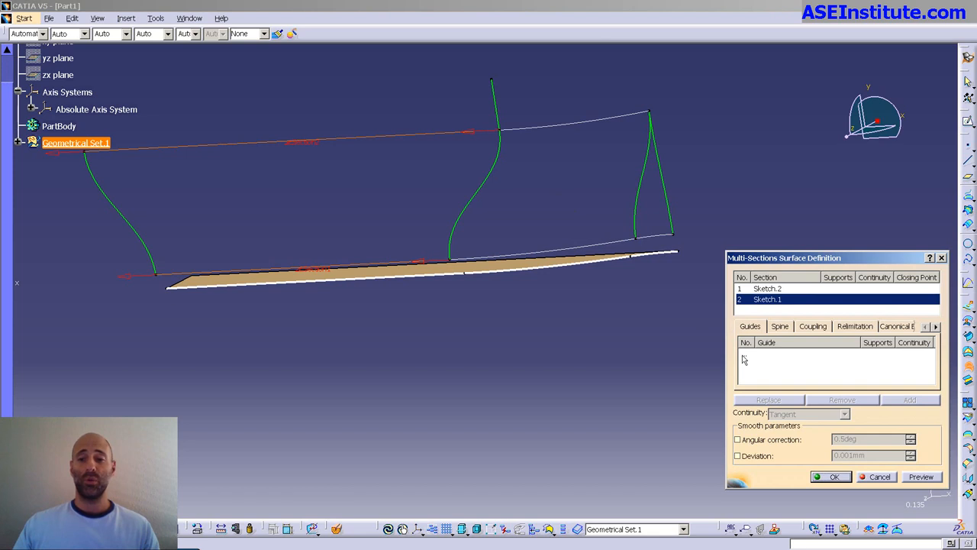
click(152, 256)
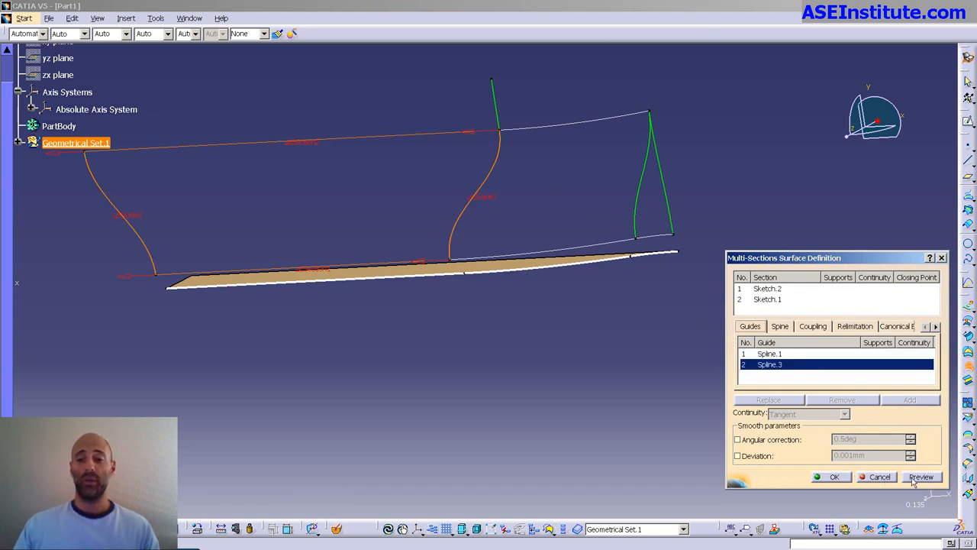
click(921, 477)
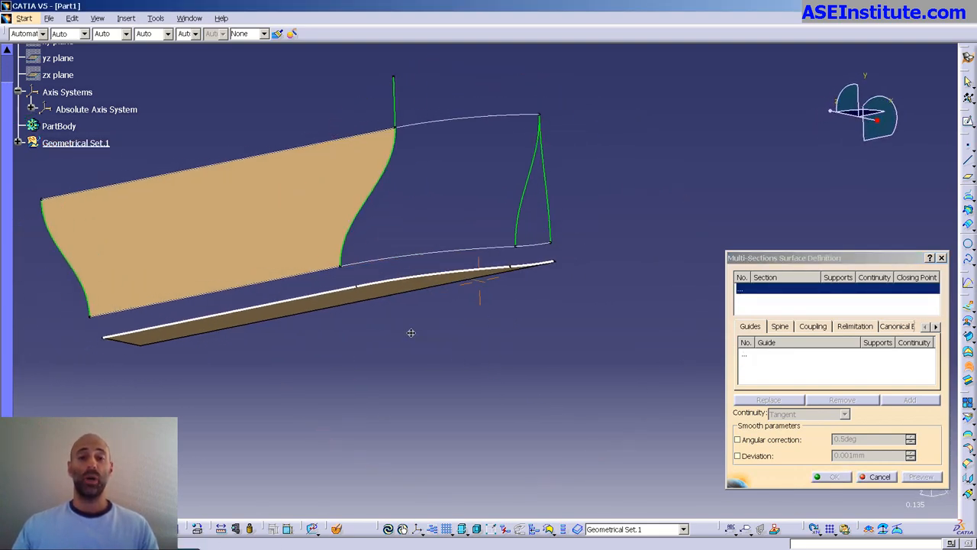
mouse_move(519, 233)
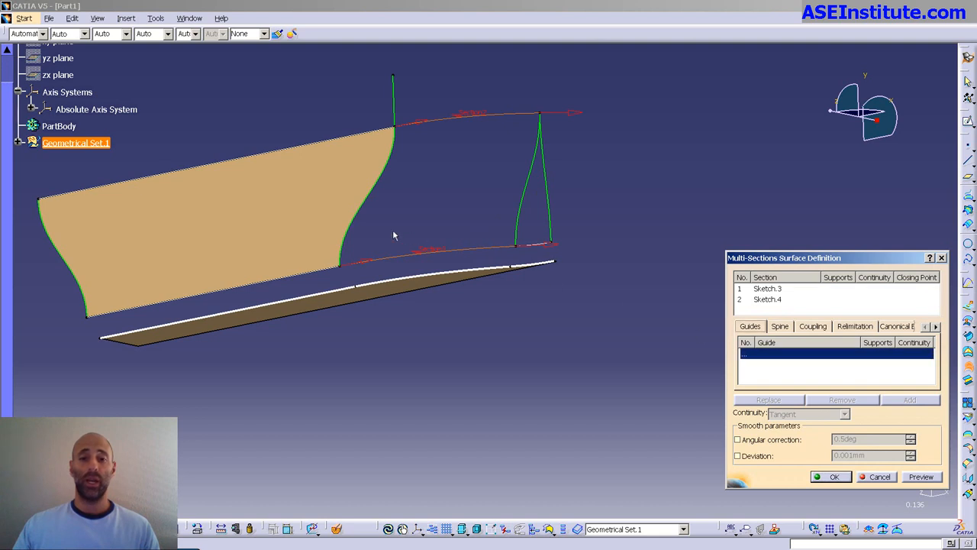
click(374, 195)
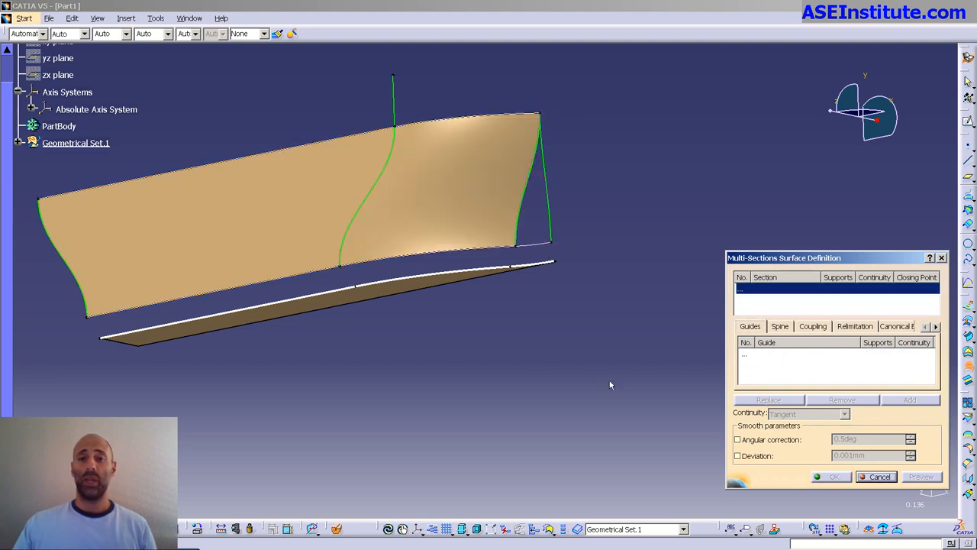
Project Spline.2\Vertex.33 normally onto Sketch.4 and start a bow spline from the edge end
drag(611, 385, 541, 190)
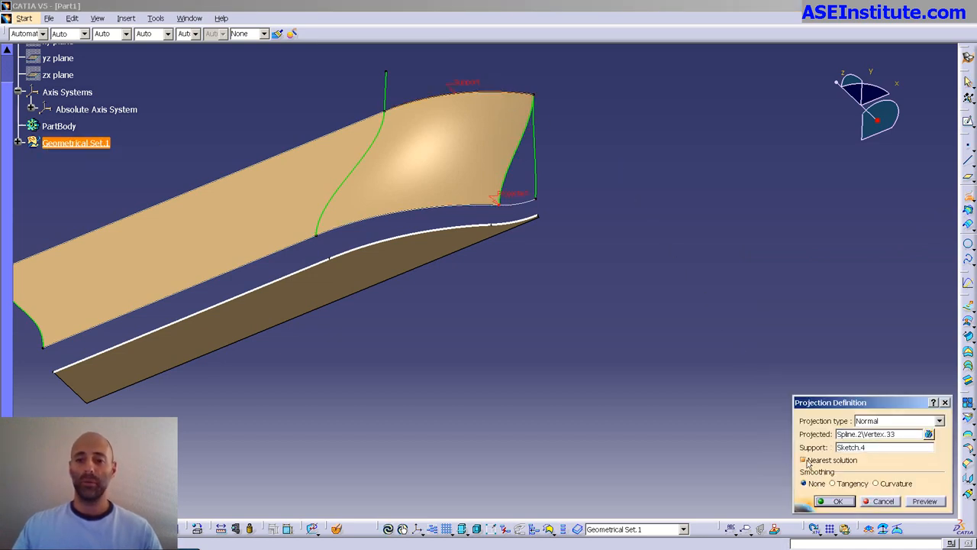
click(837, 500)
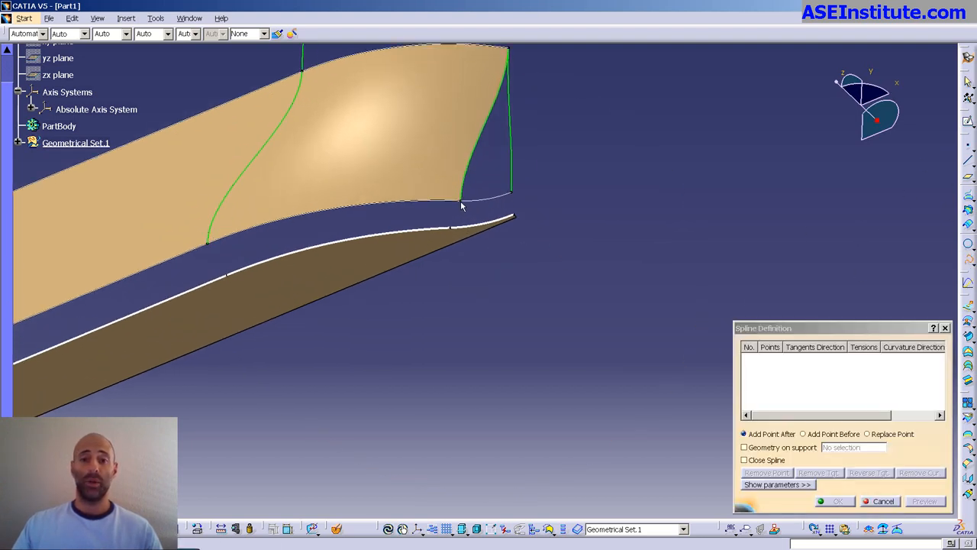
click(462, 197)
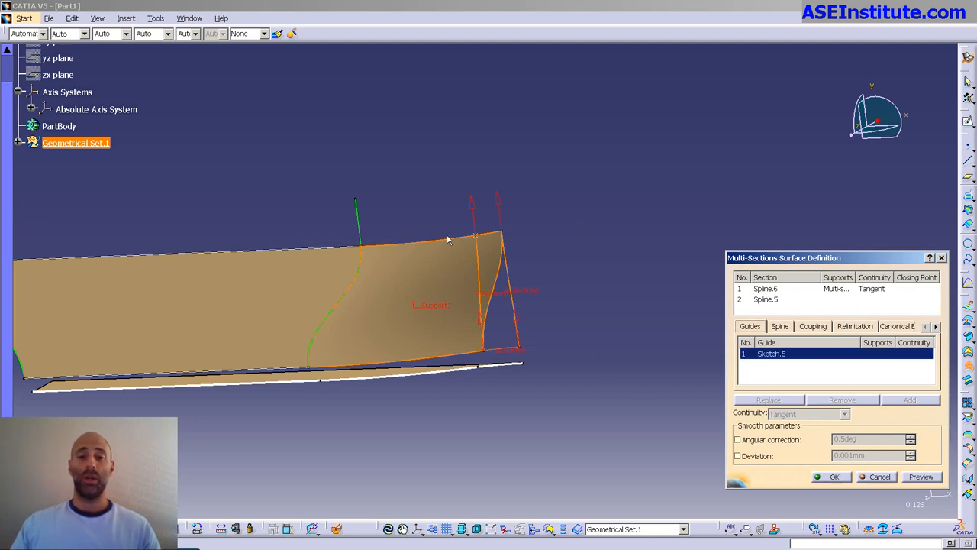
mouse_move(447, 243)
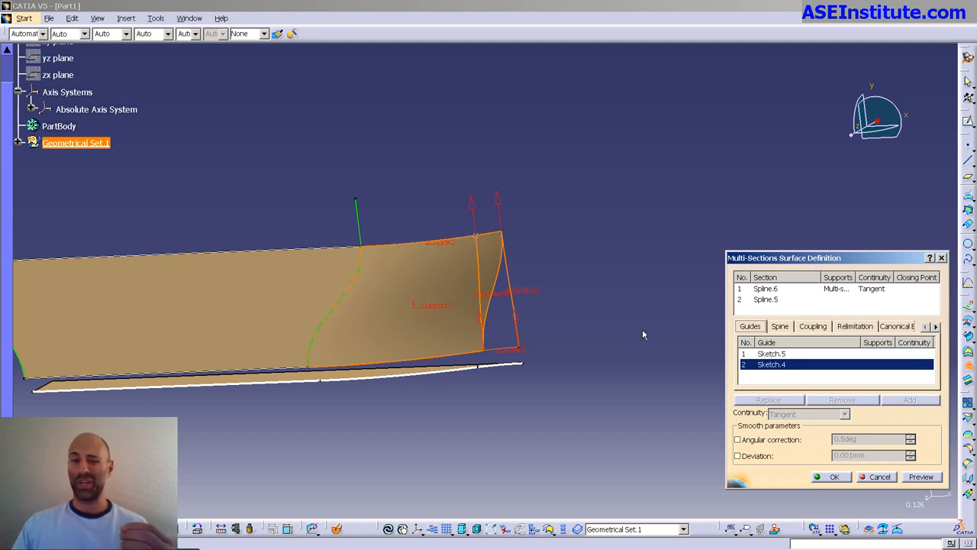
Loft Spline.6 (tangent to side surface) to Spline.5, guided by Sketch.5 and Sketch.4
click(831, 477)
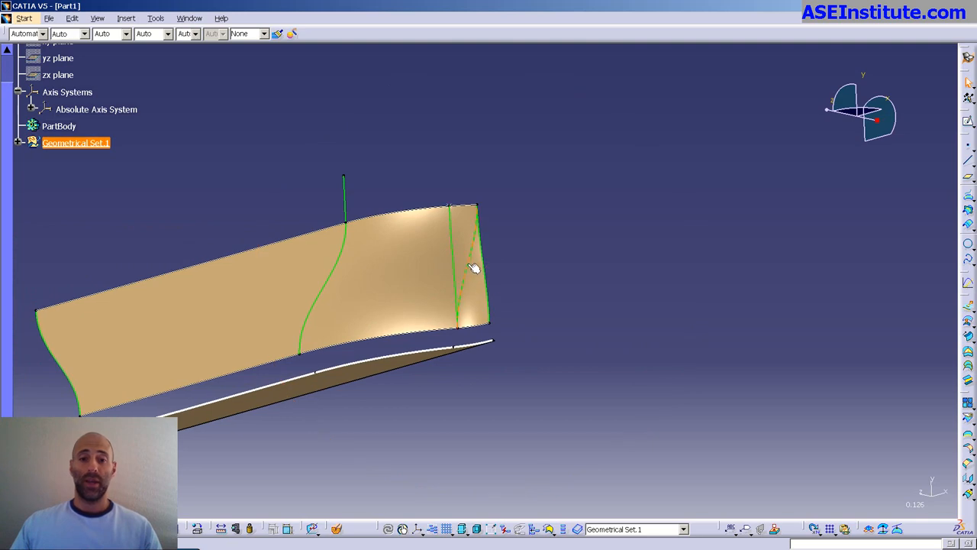
drag(473, 268, 382, 213)
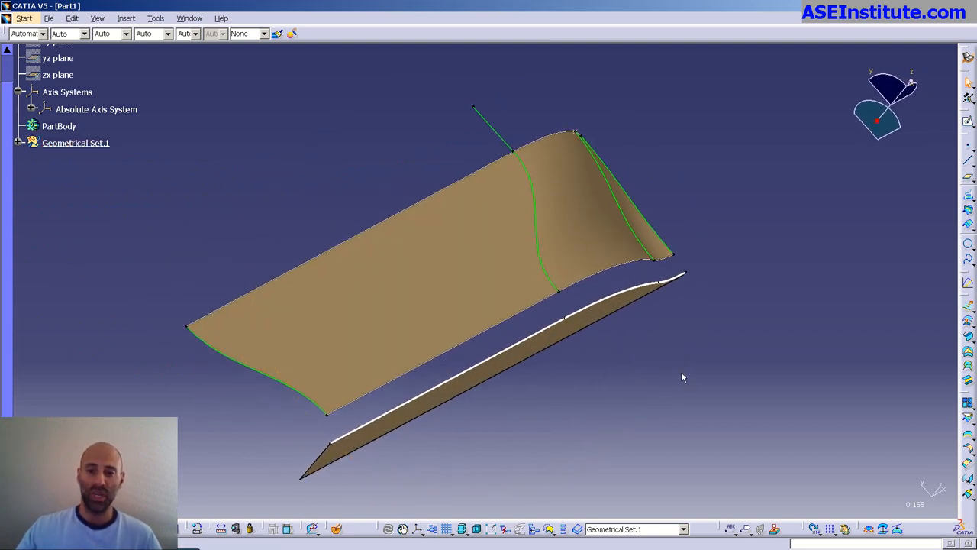
Show the ship lines drawing, panned to the half-breadth and body plan views
click(565, 336)
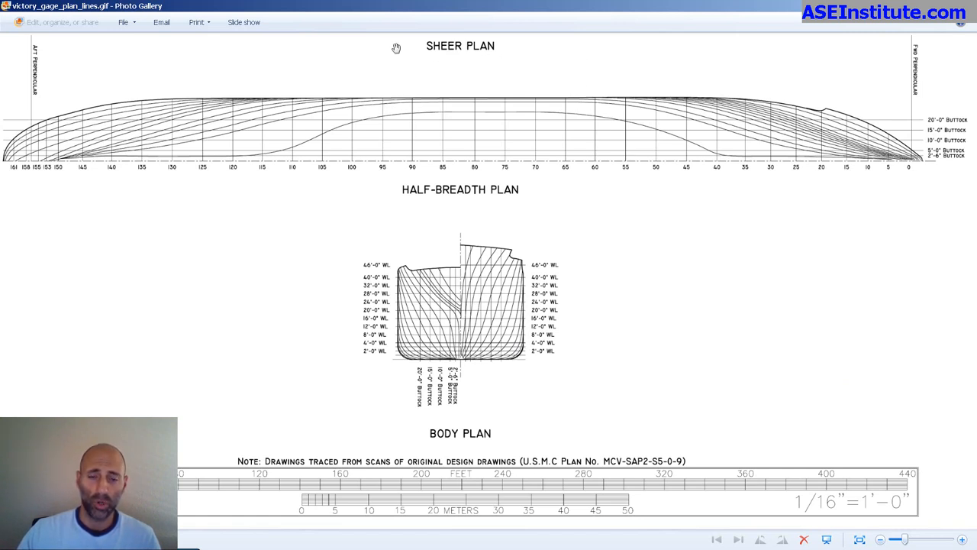
mouse_move(353, 113)
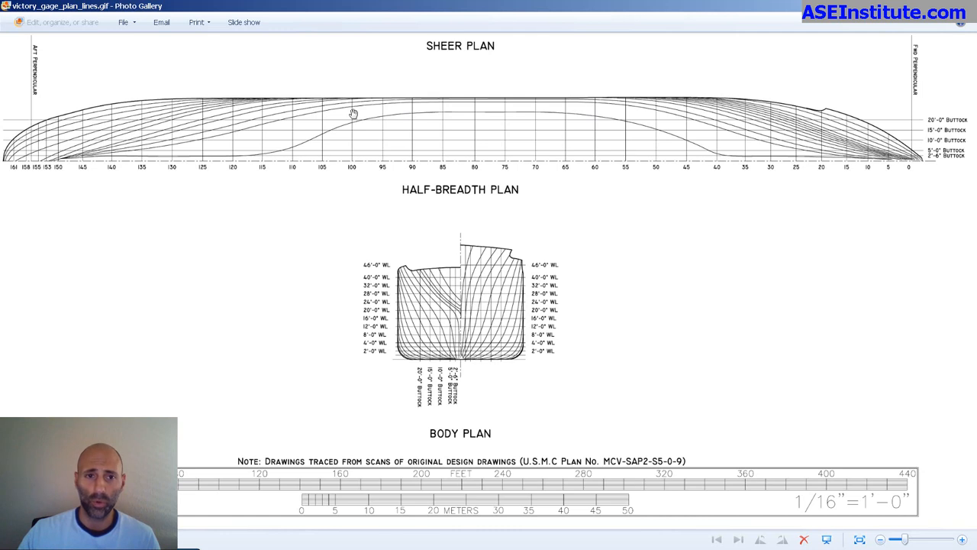
mouse_move(718, 131)
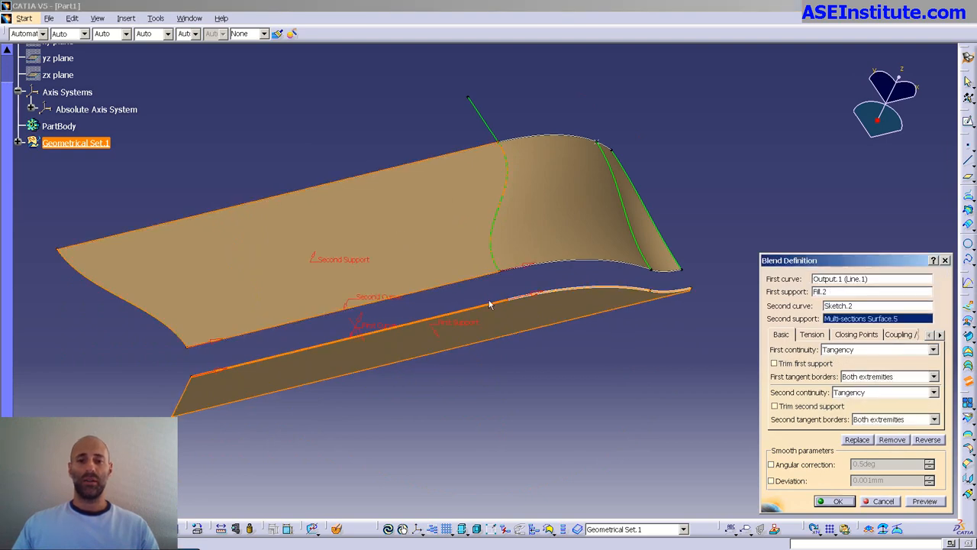
Blend Output.1 on Fill.2 to Sketch.2 on Multi-sections Surface.5, tangent on both sides
click(834, 501)
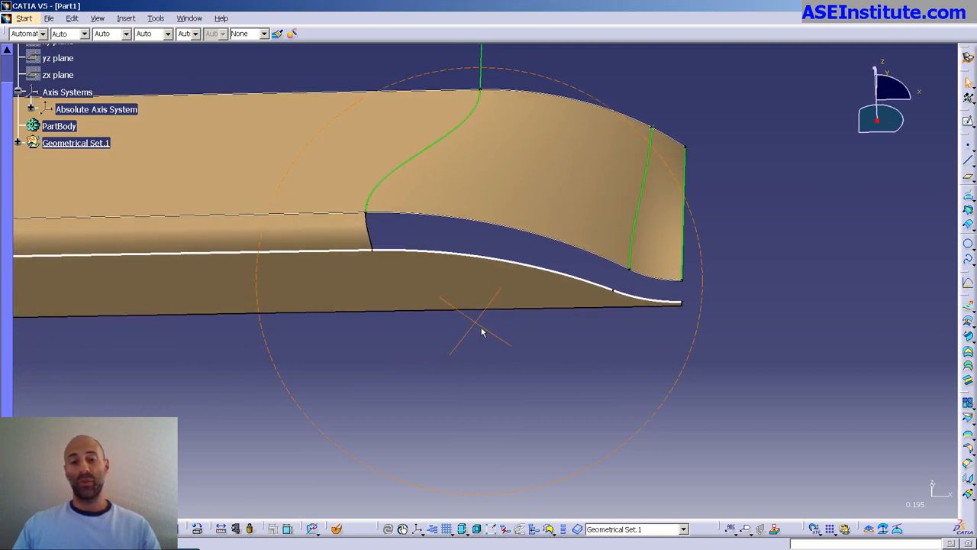
drag(481, 332, 511, 370)
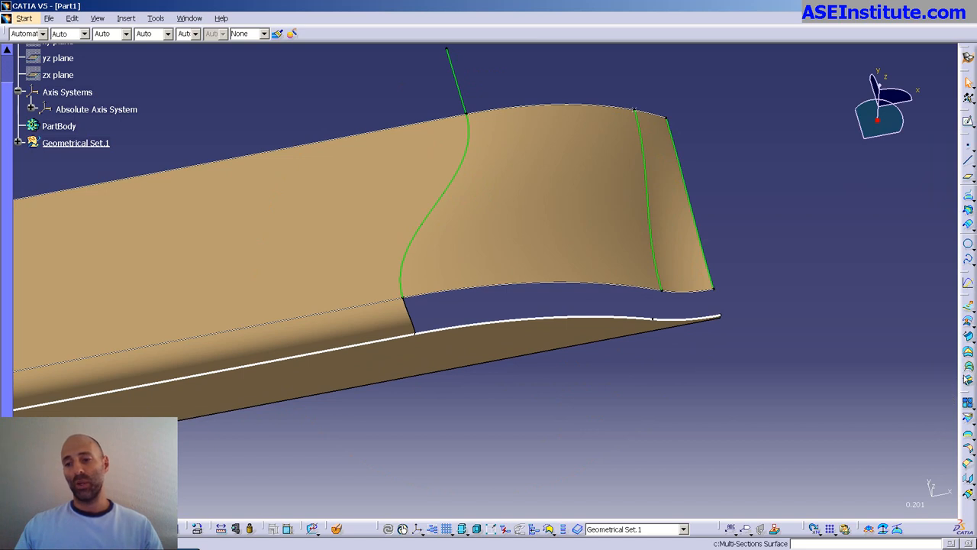
Loft Output.2 to Sketch.3 along guide Blend.2\Edge.1 with tangent continuity
click(594, 317)
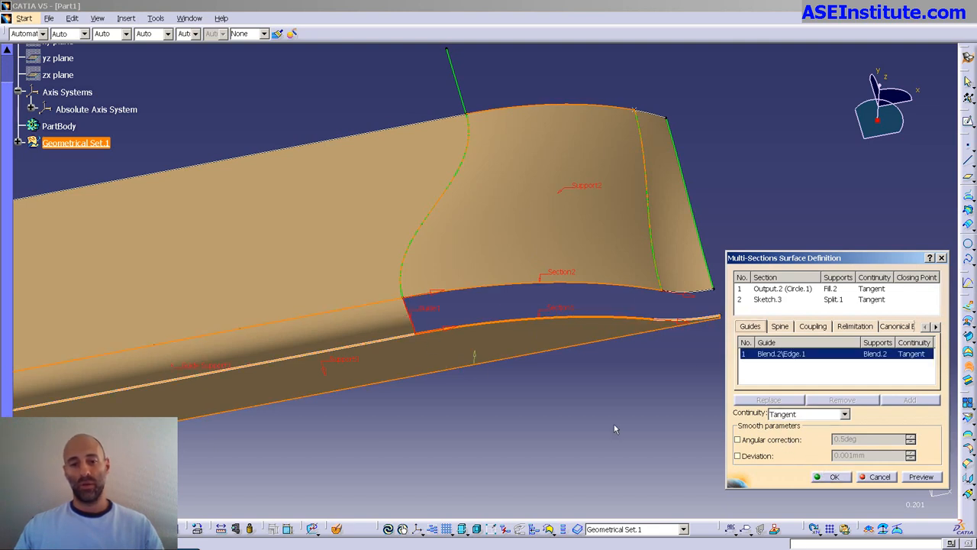
click(830, 477)
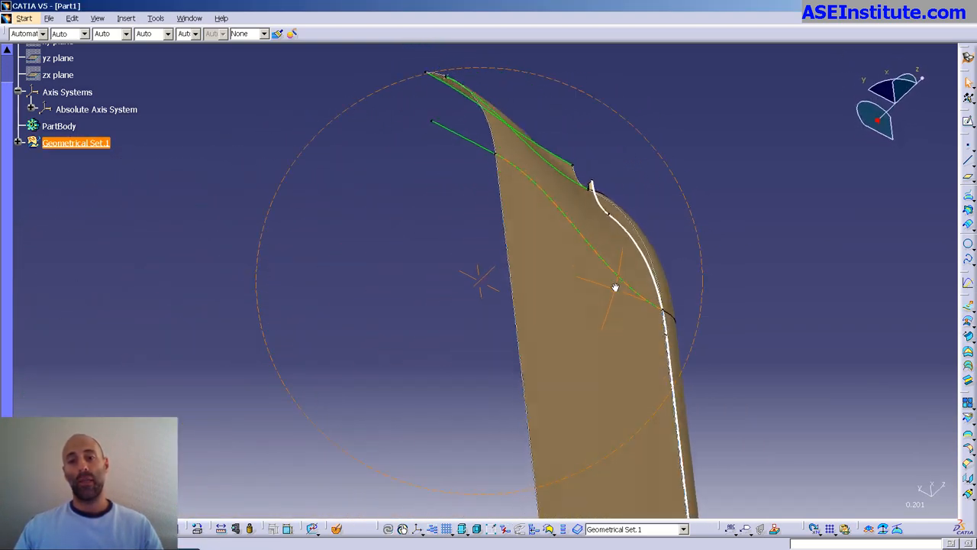
drag(615, 287, 533, 206)
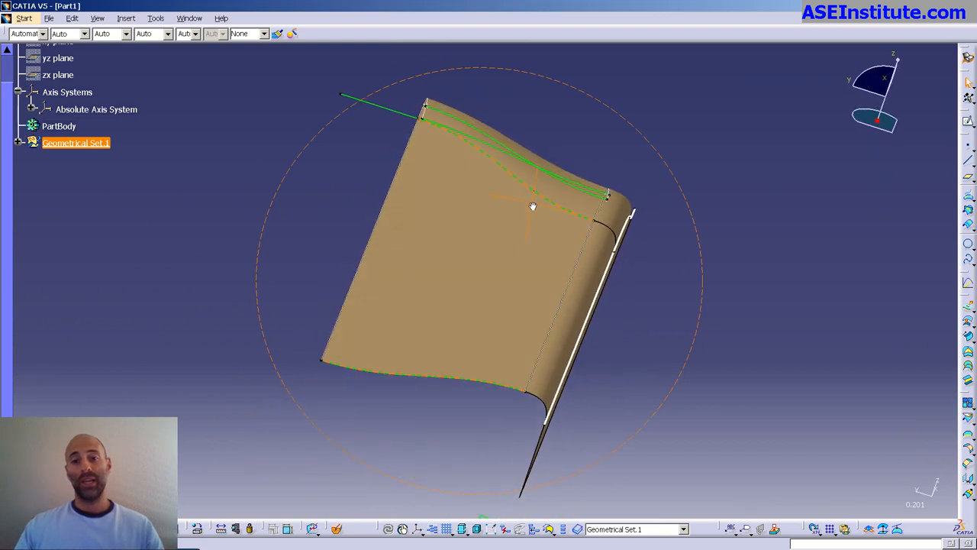
drag(535, 206, 626, 202)
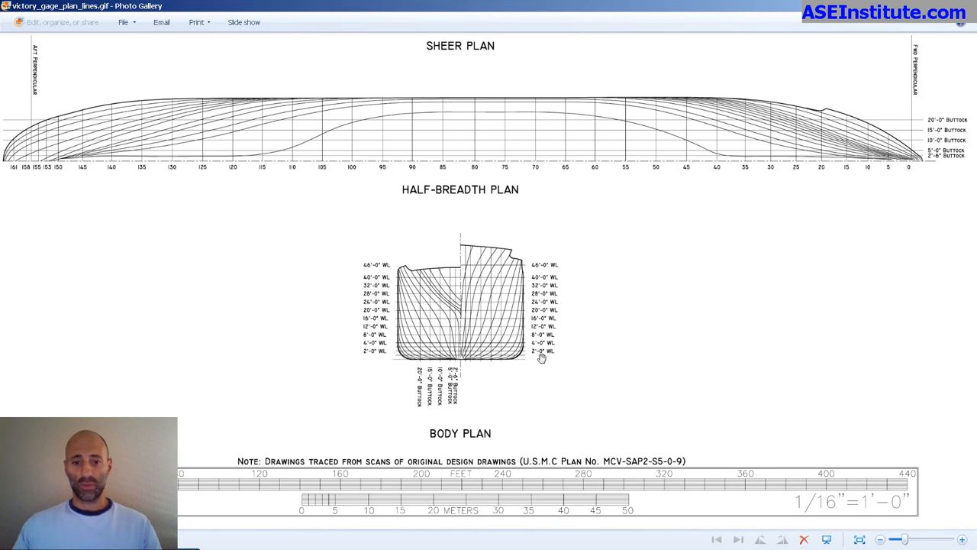
mouse_move(523, 358)
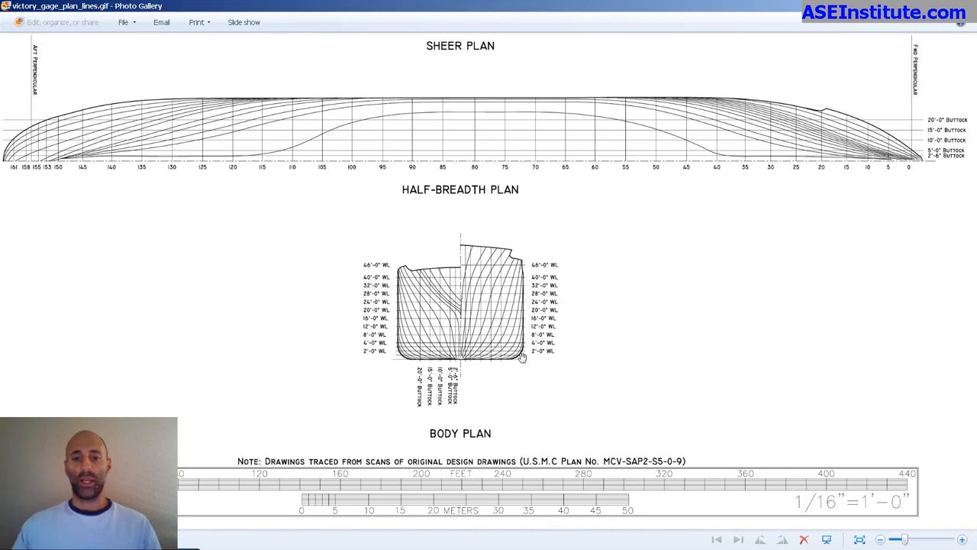
mouse_move(477, 332)
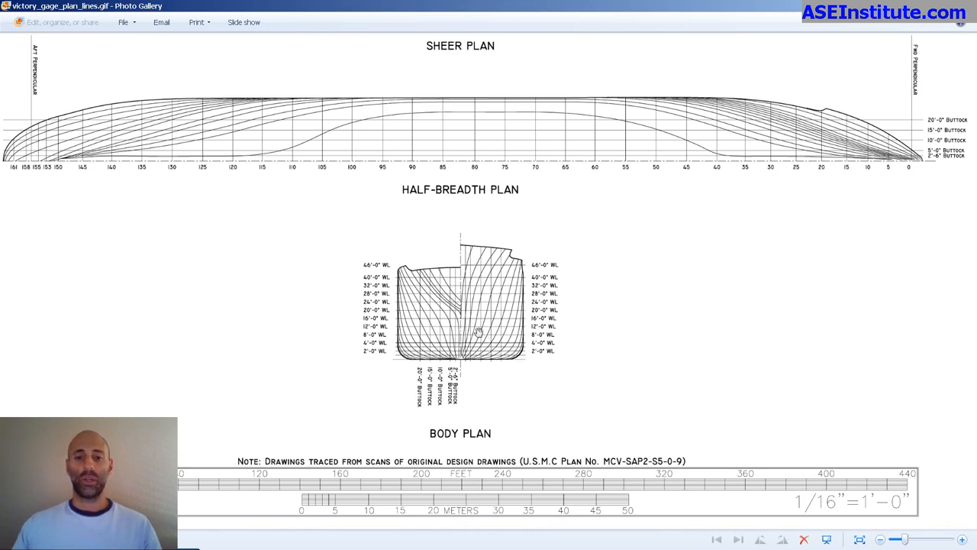
mouse_move(523, 350)
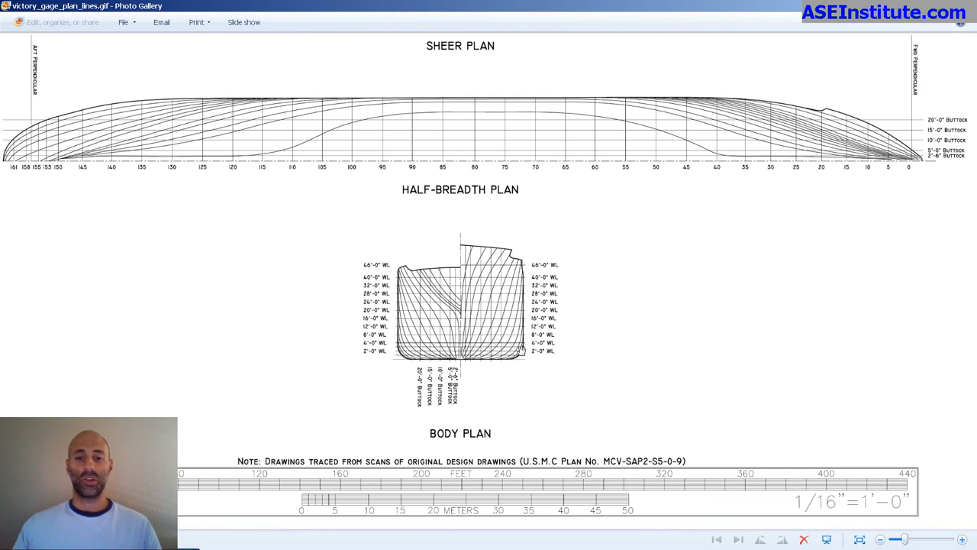
mouse_move(525, 361)
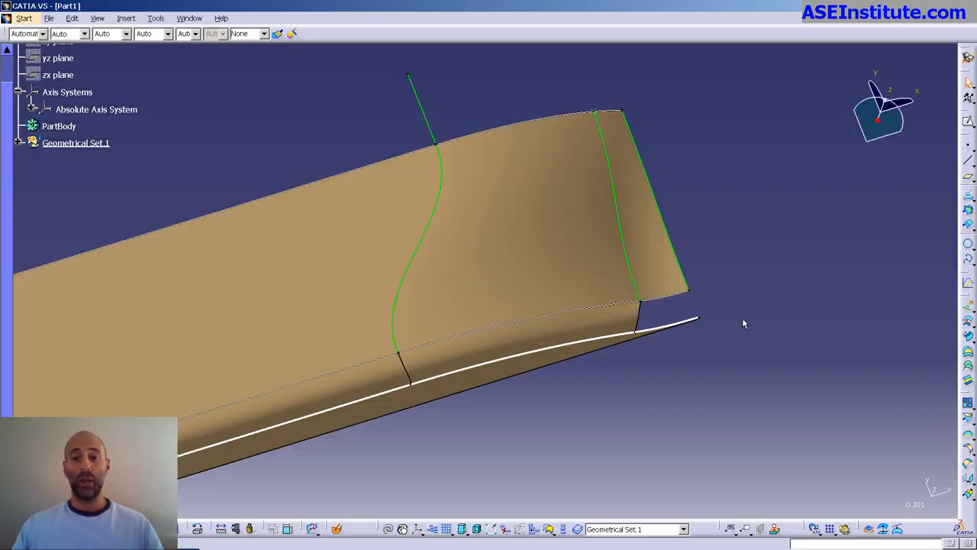
mouse_move(748, 332)
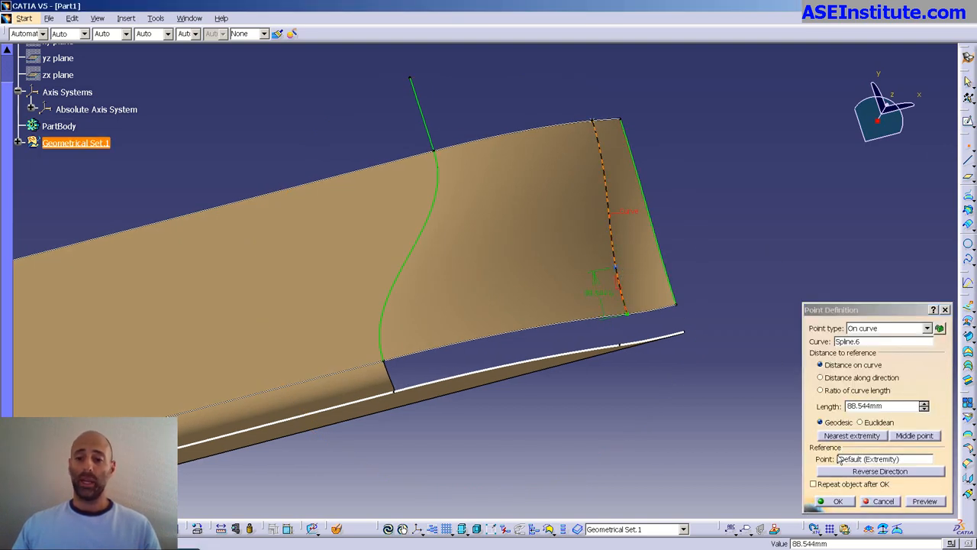
Place a point on Spline.6 at 88.544mm along the curve
click(837, 501)
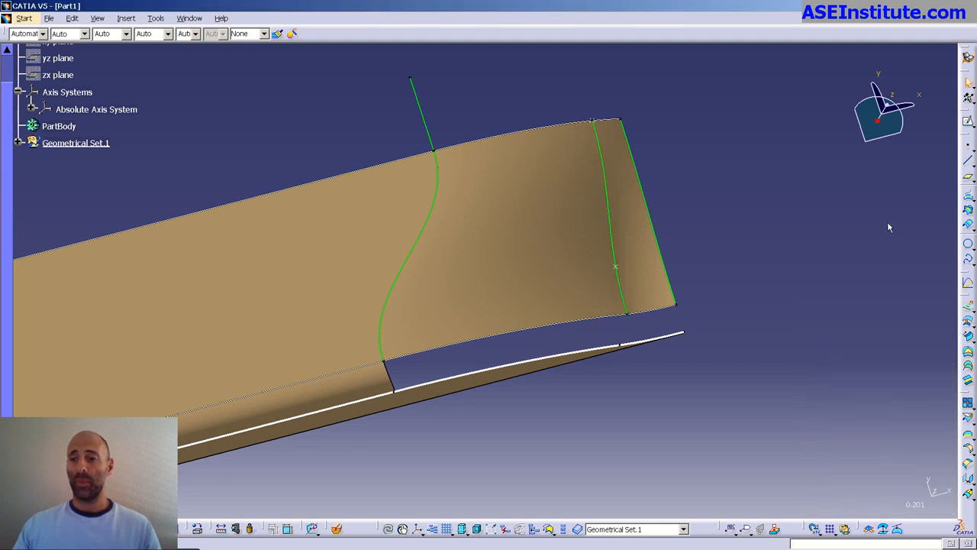
mouse_move(775, 268)
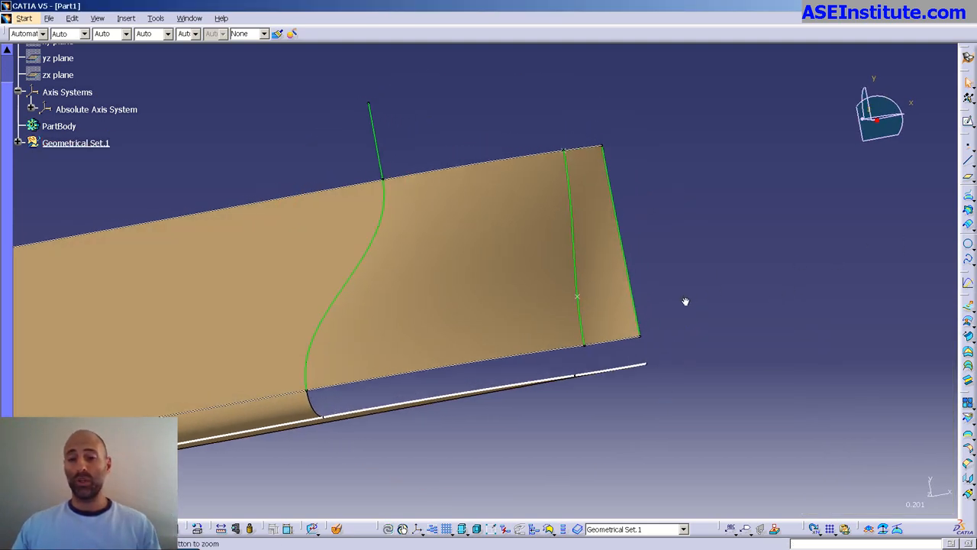
drag(685, 302, 751, 248)
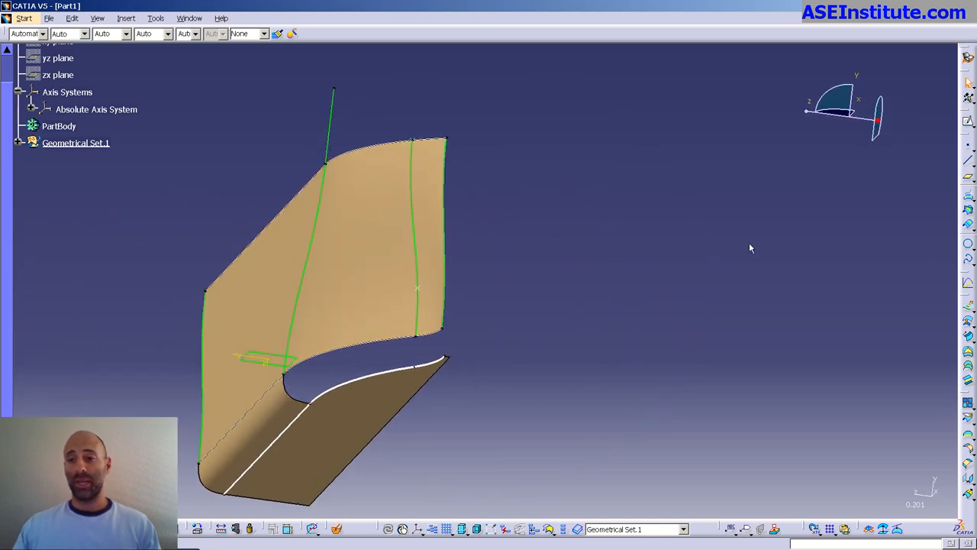
mouse_move(960, 166)
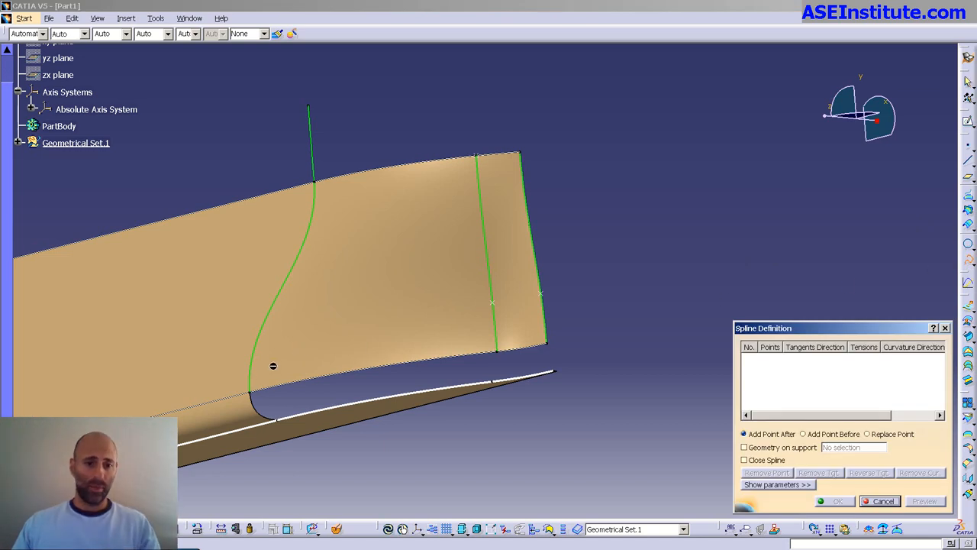
Create a spline from the Sketch.2 endpoint to Point2, lying on support Split.1
click(252, 388)
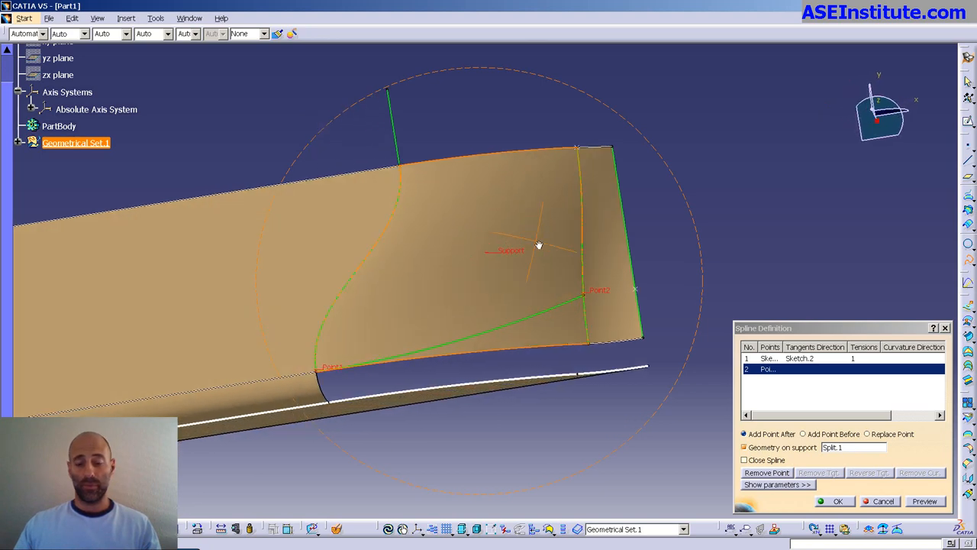
click(834, 501)
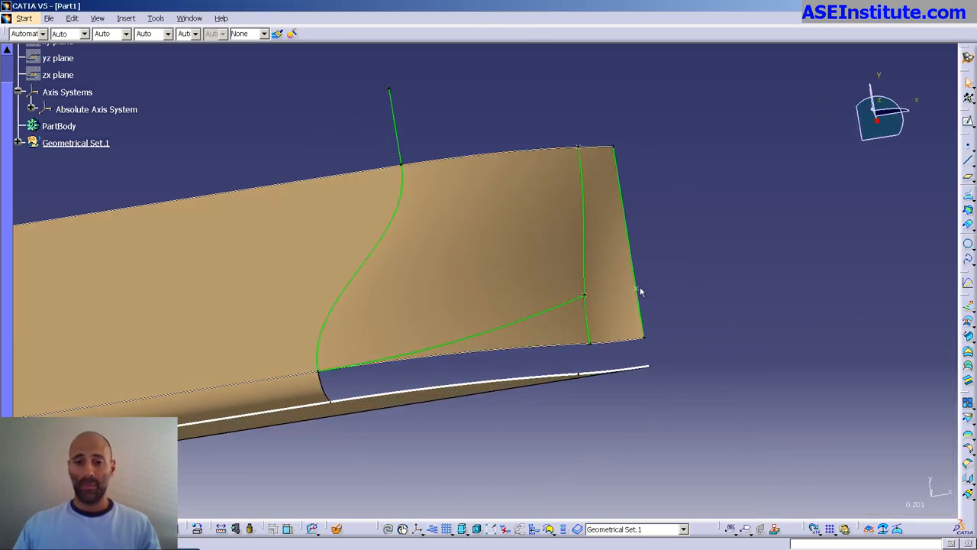
click(76, 143)
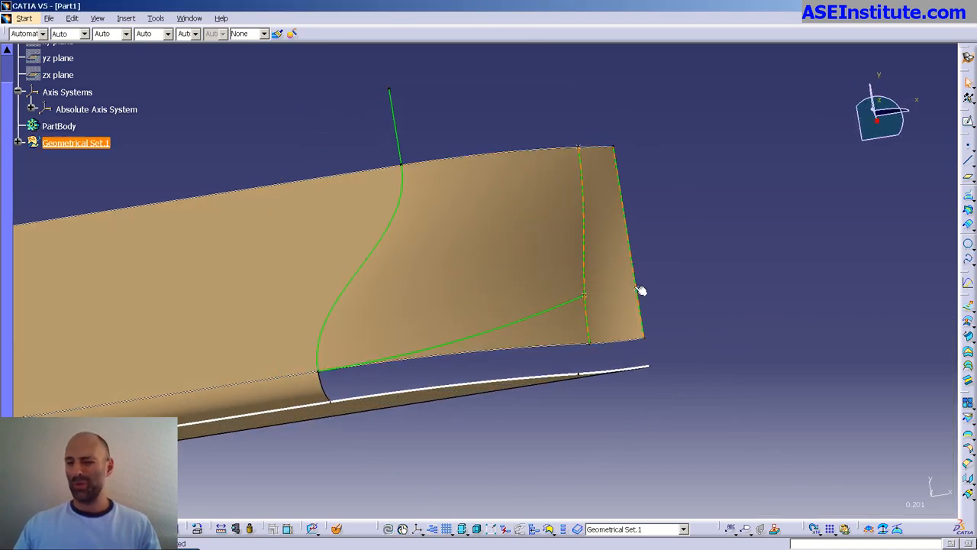
drag(641, 290, 515, 316)
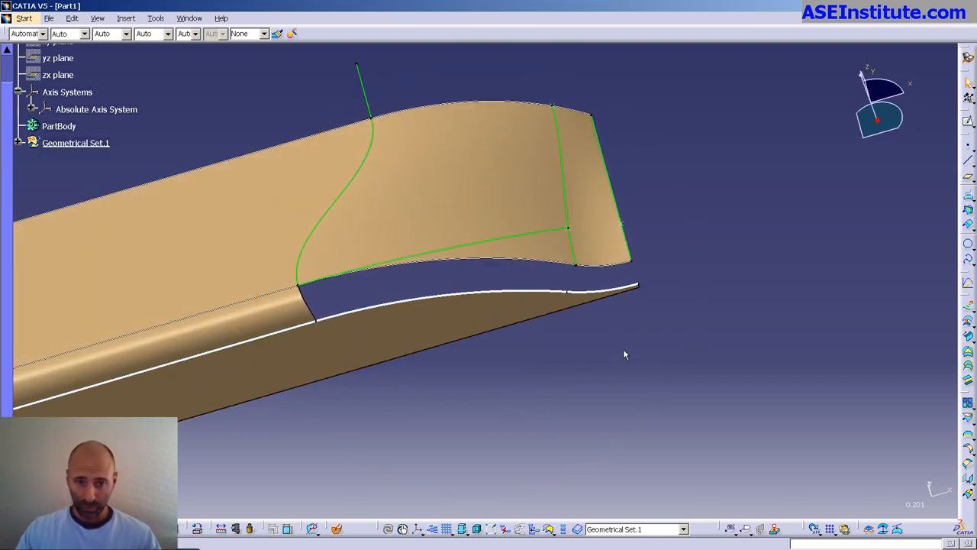
click(581, 294)
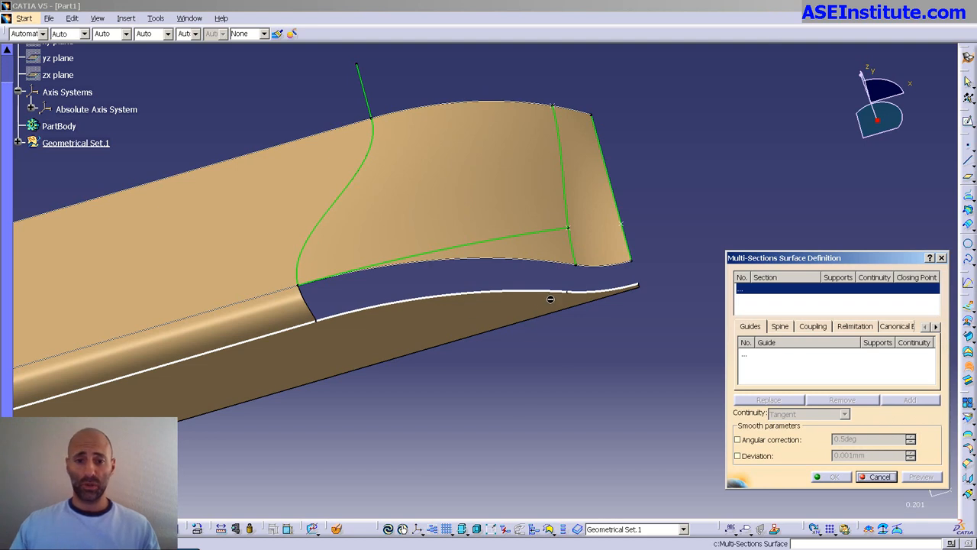
click(561, 292)
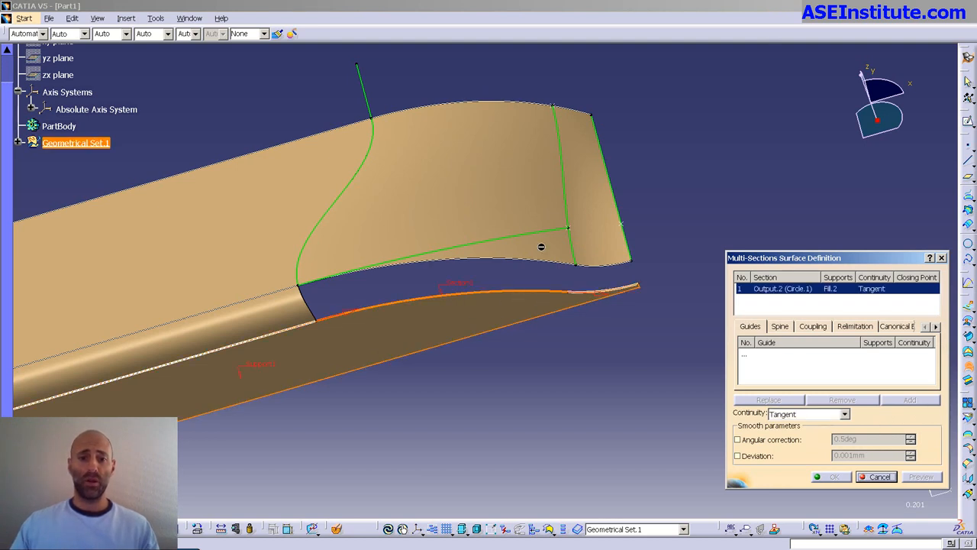
click(569, 226)
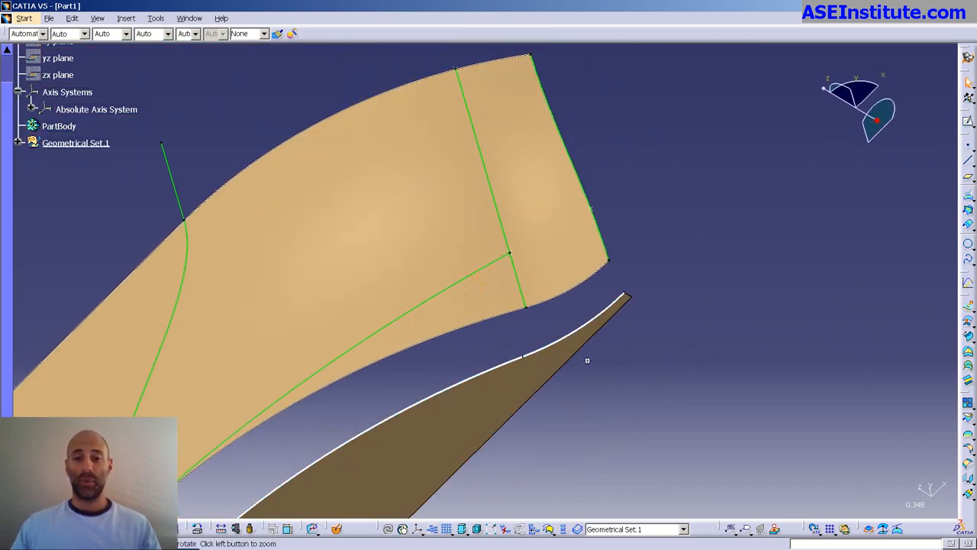
Zoom into the bow gap and intersect the lower surface at the edge point
drag(588, 361, 515, 259)
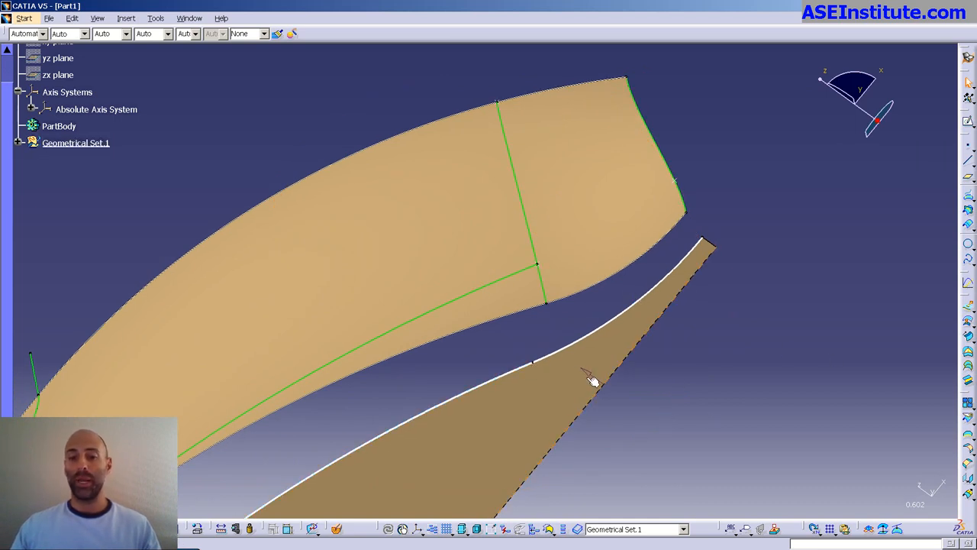
mouse_move(908, 224)
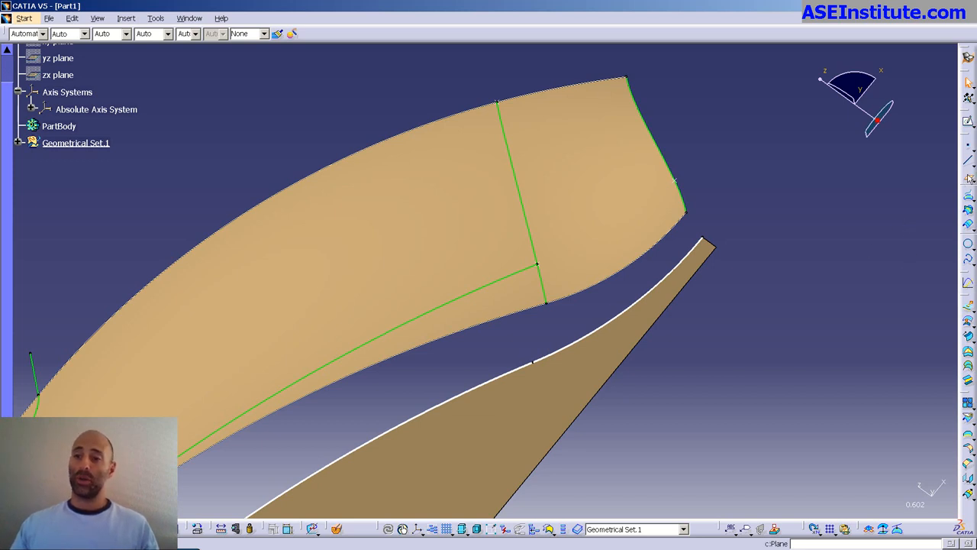
click(538, 365)
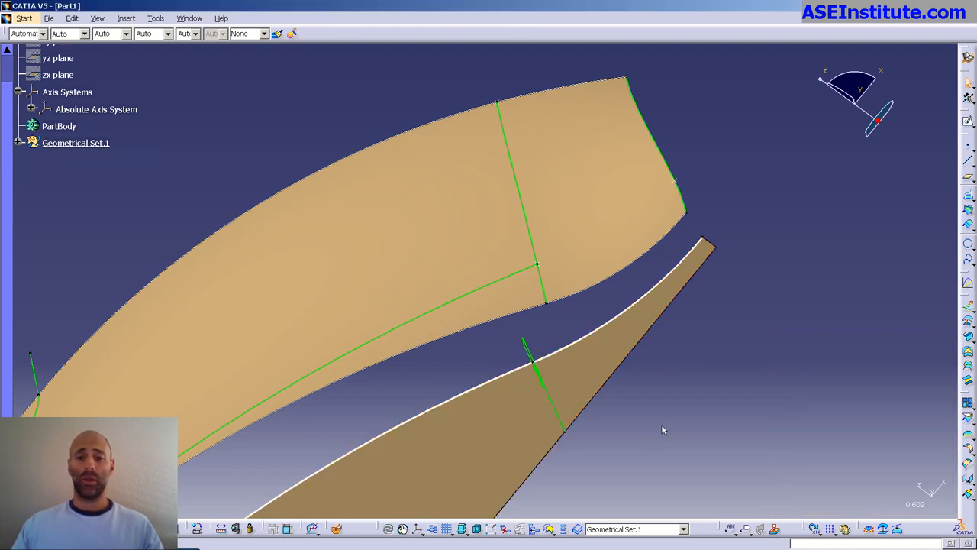
right_click(75, 143)
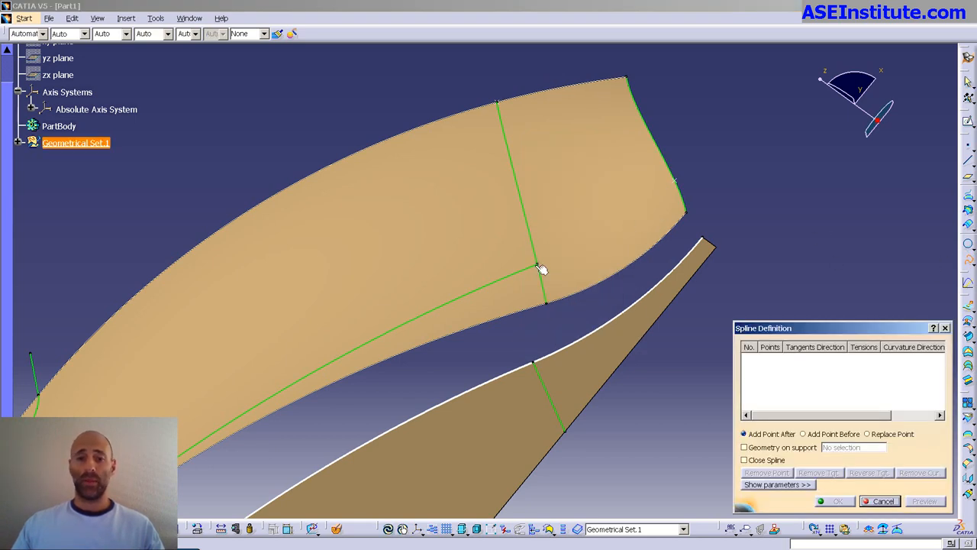
Spline from Point1 to the Intersect.1 curve, tangent to both, tensions 1.4 and 0.3
click(543, 279)
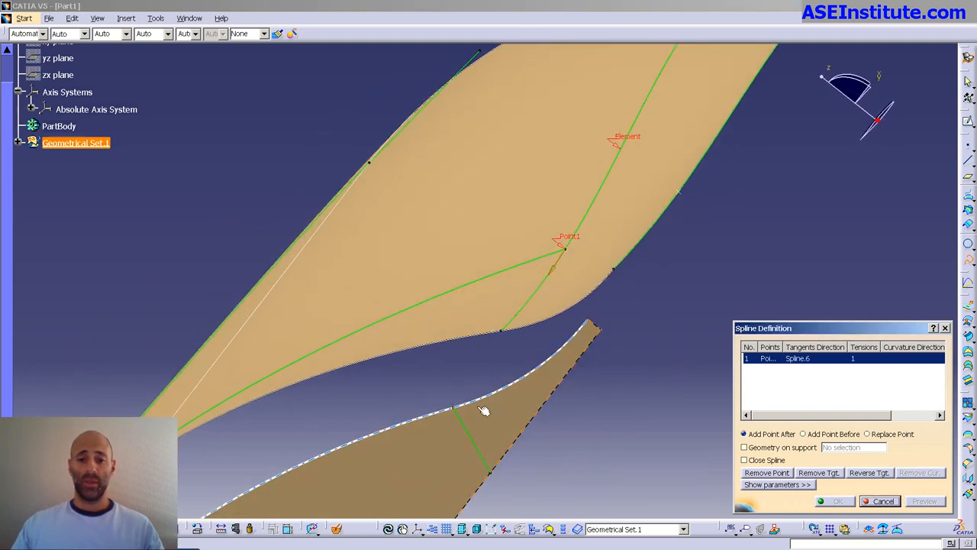
click(462, 412)
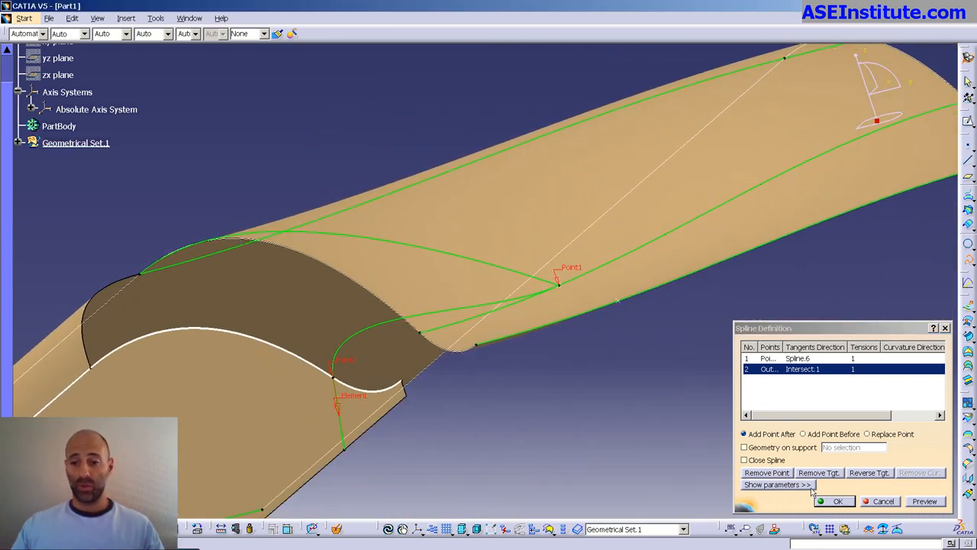
click(774, 484)
text(0.3)
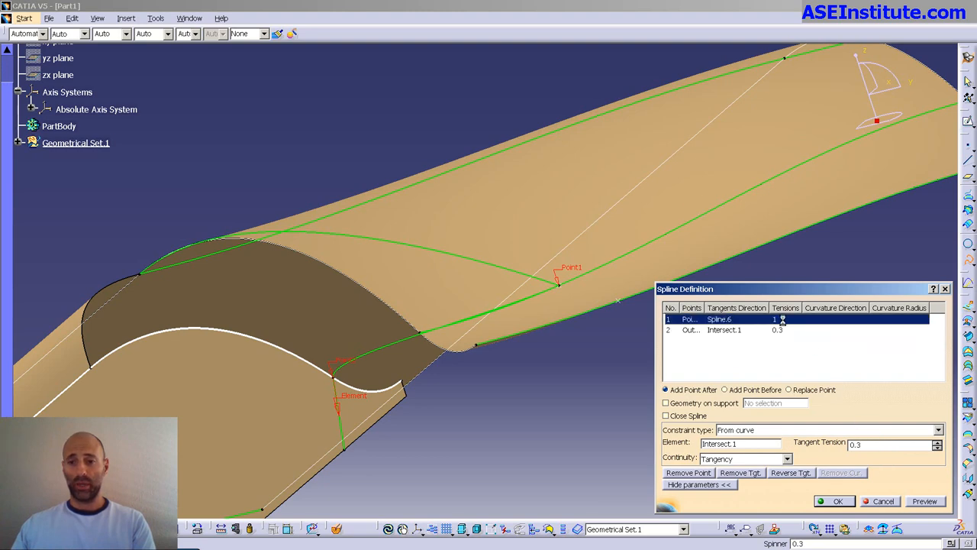
text(1.3)
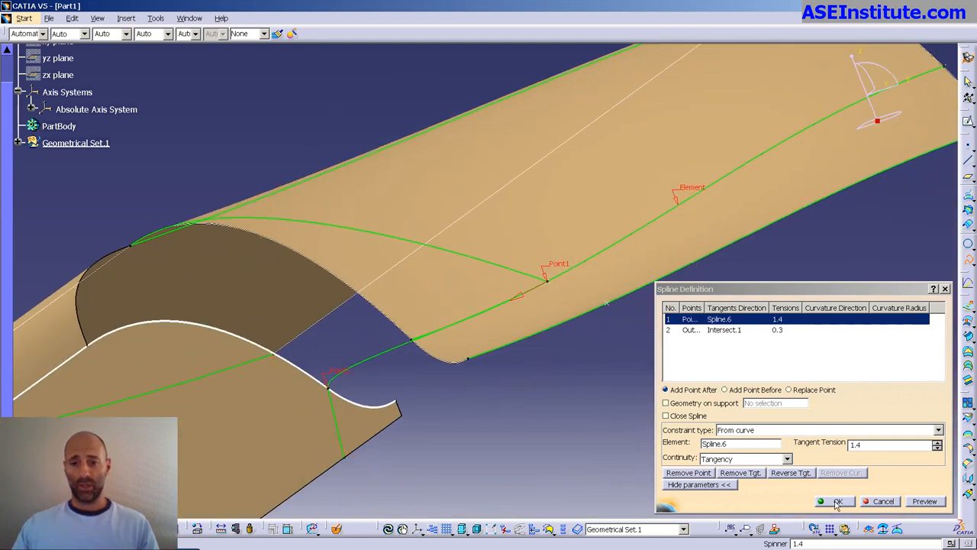
click(837, 501)
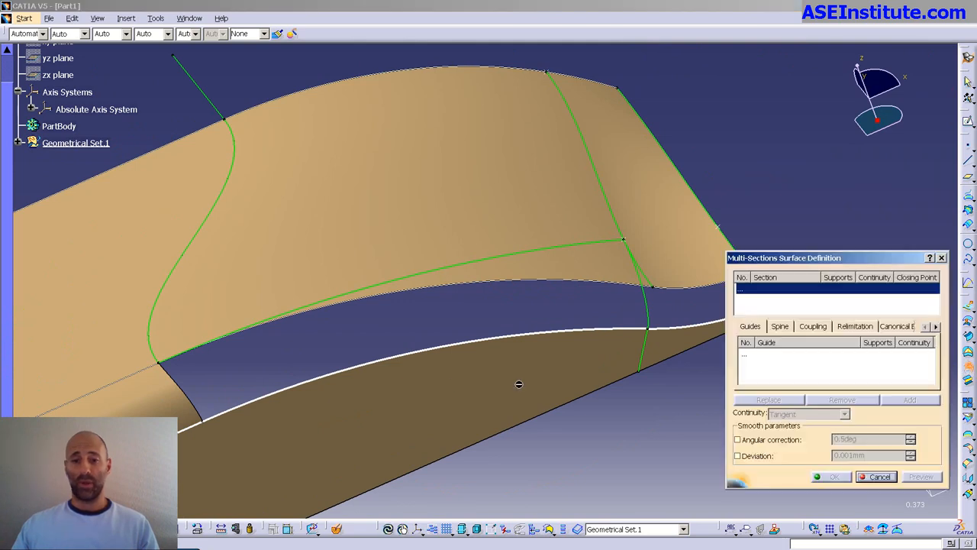
Loft the bow gap from the circle edge to Spline.7, tangent and guided by Blend.2
click(477, 266)
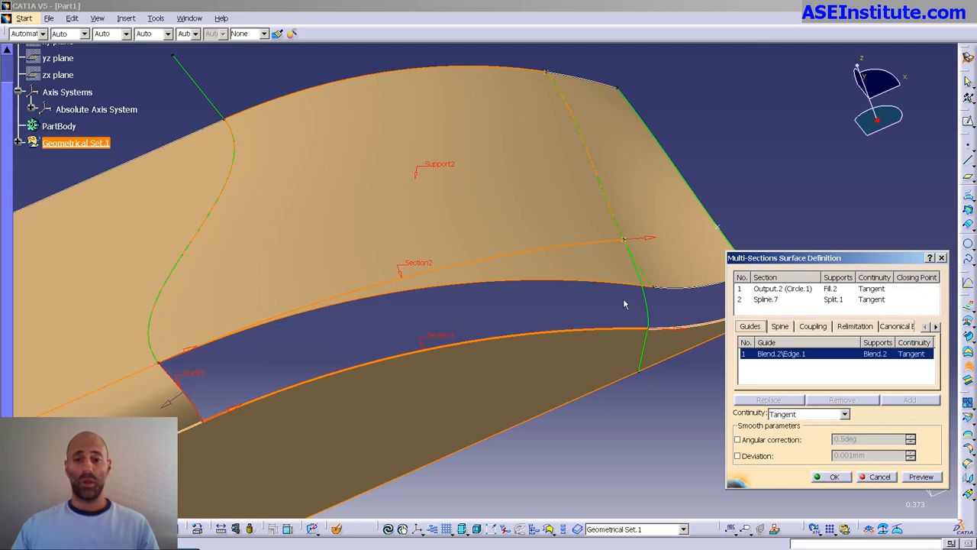
click(831, 476)
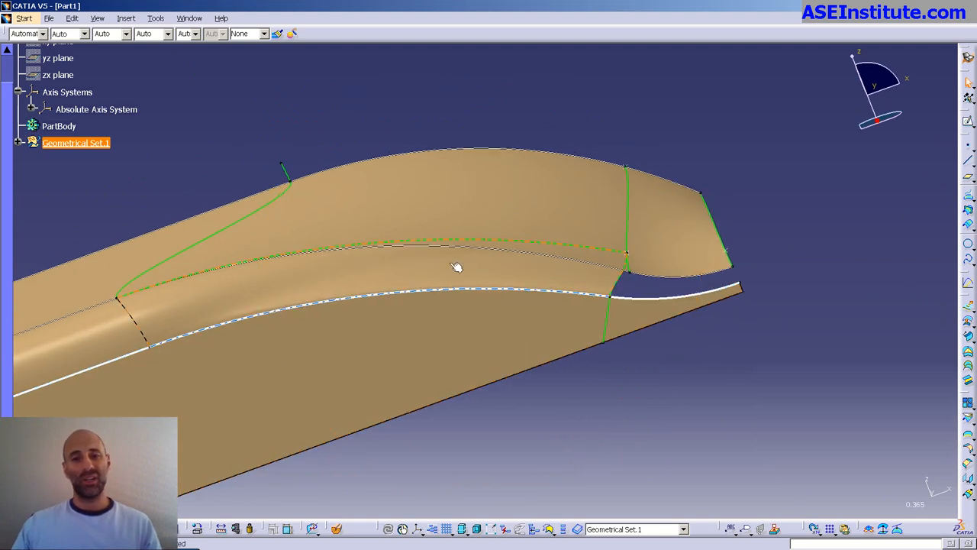
drag(457, 267, 462, 383)
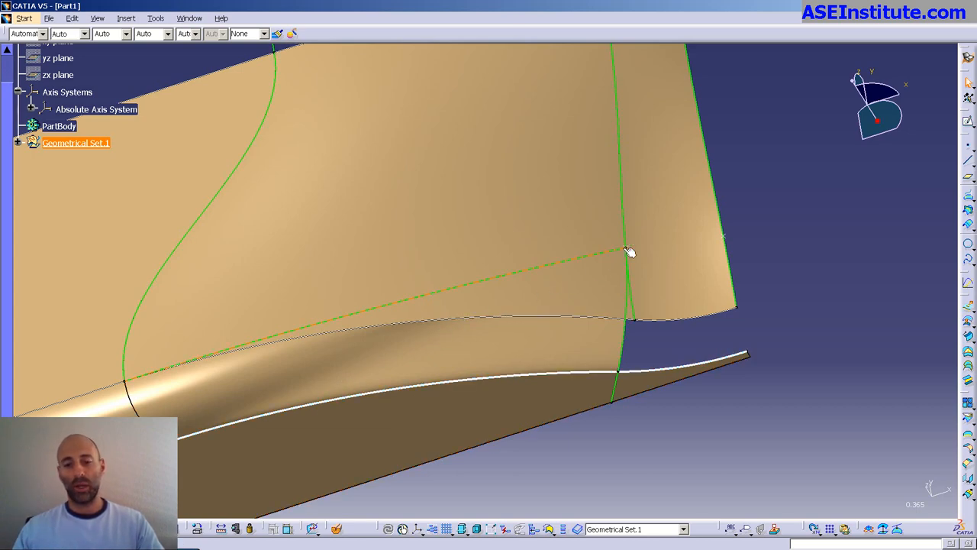
Set the guide spline's end tangent tension to 0.5 and confirm the edited spline
drag(630, 252, 563, 382)
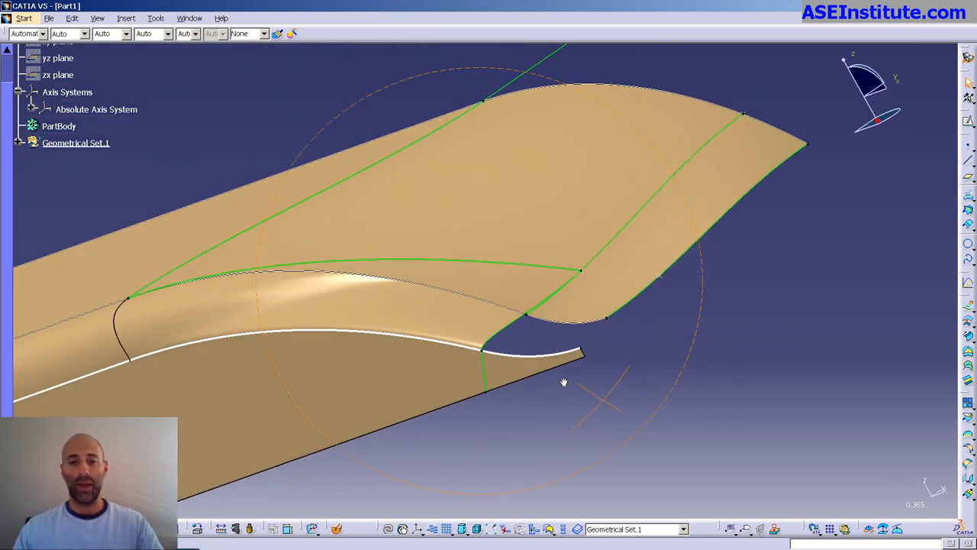
drag(565, 381, 386, 307)
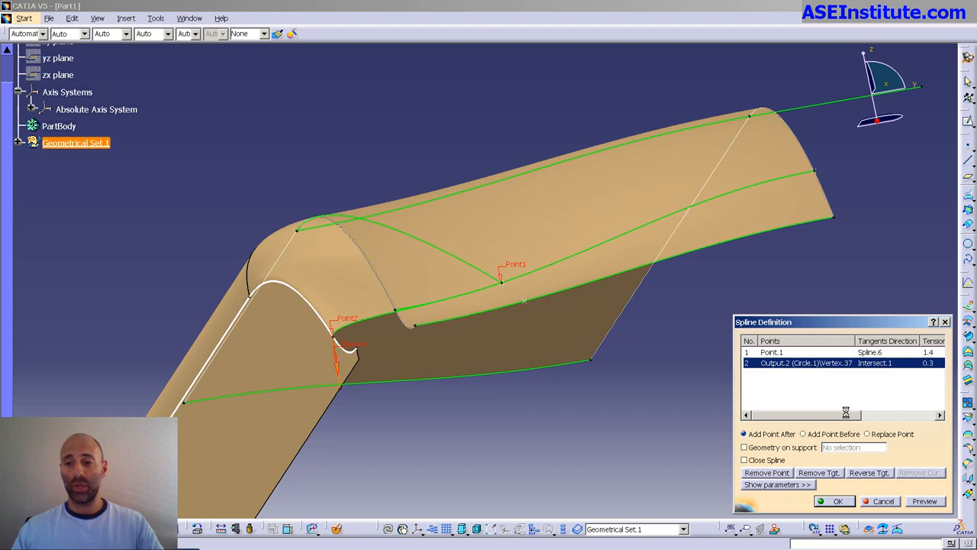
click(777, 485)
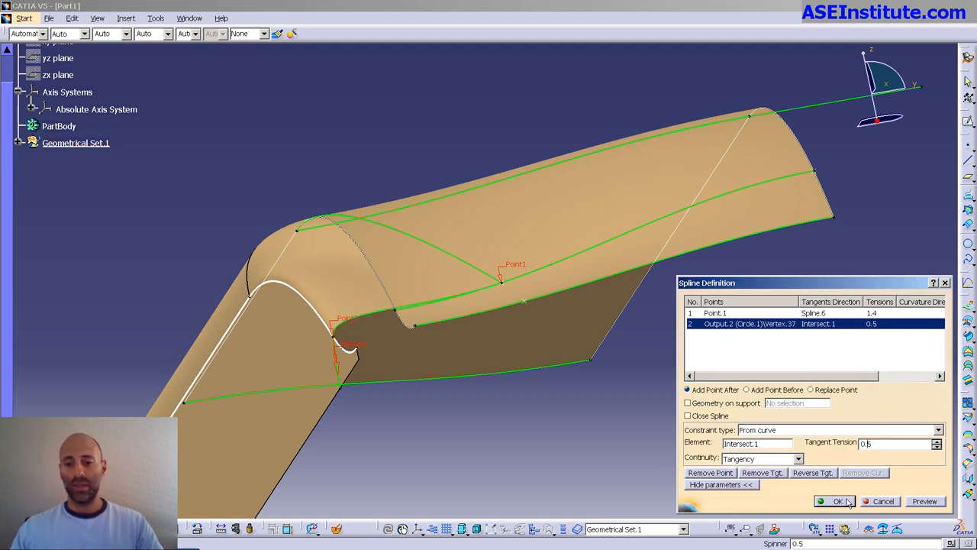
click(839, 501)
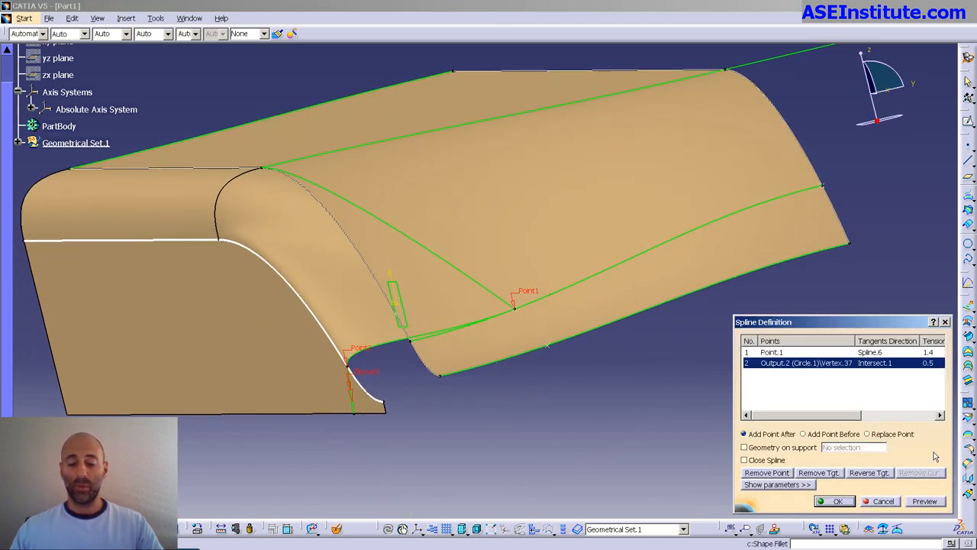
click(777, 484)
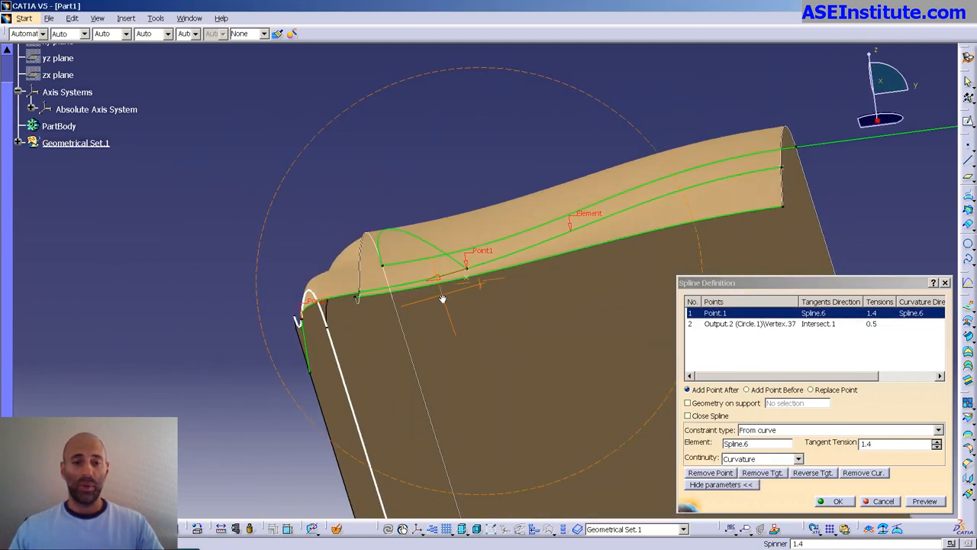
click(838, 500)
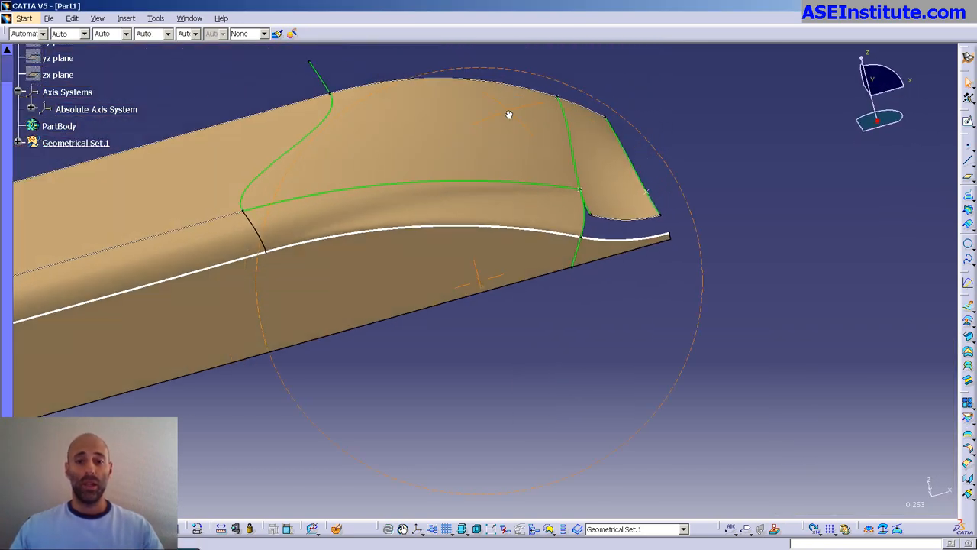
Orbit the view toward the bow profile curves
drag(509, 115, 649, 297)
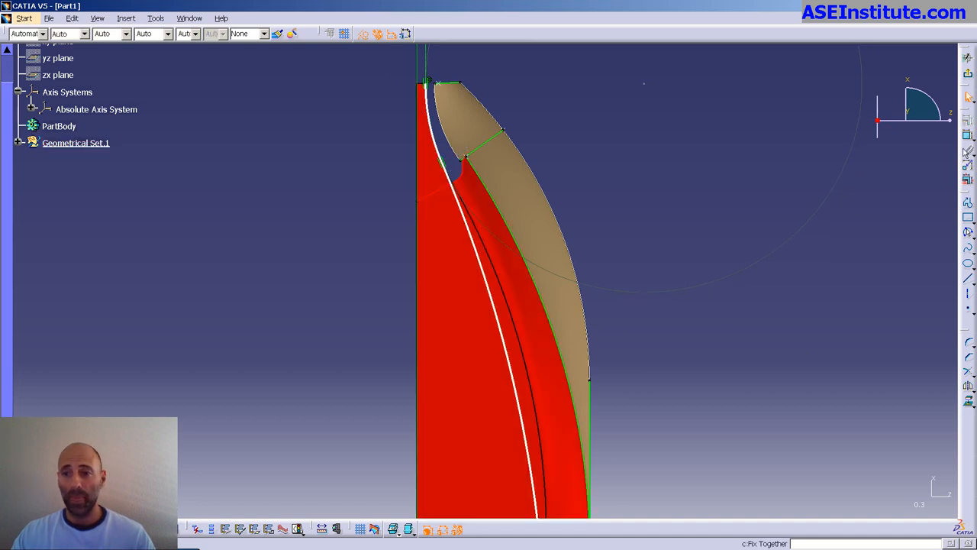
click(75, 143)
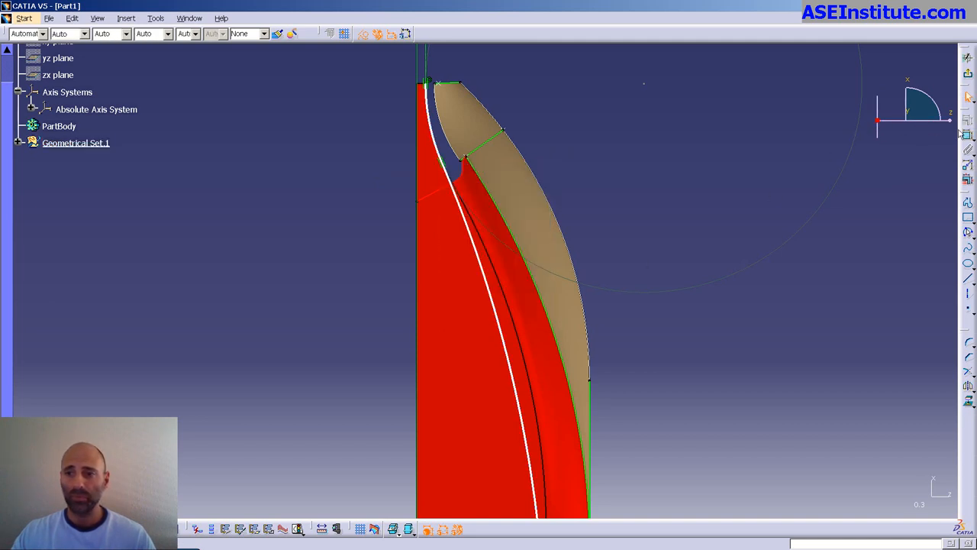
click(75, 143)
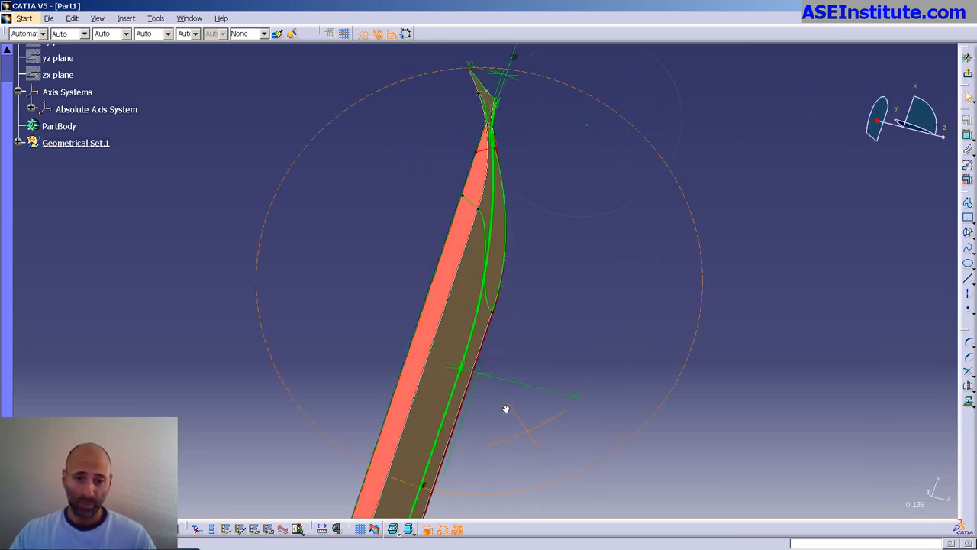
Orbit to the bow transition and select the short curve at the lower bow
drag(506, 409, 640, 398)
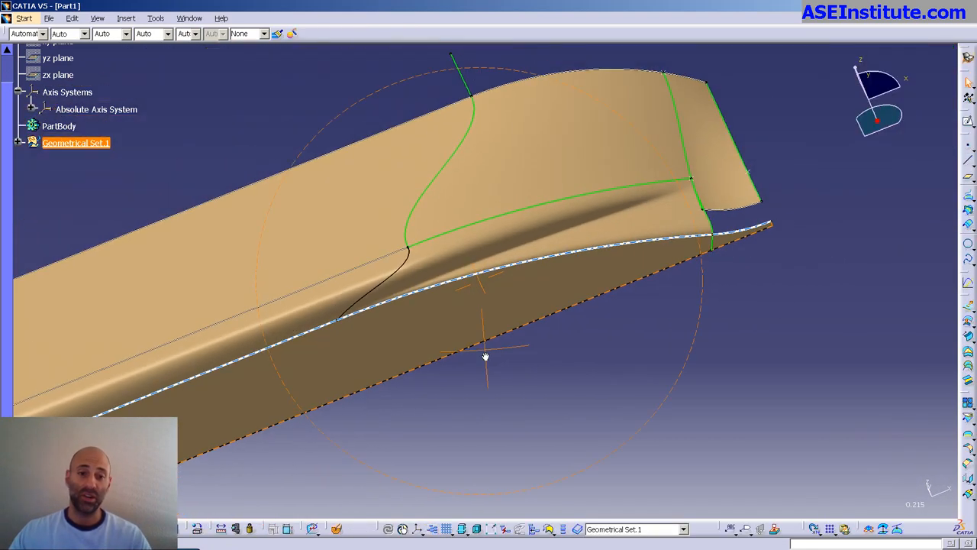
drag(486, 357, 468, 367)
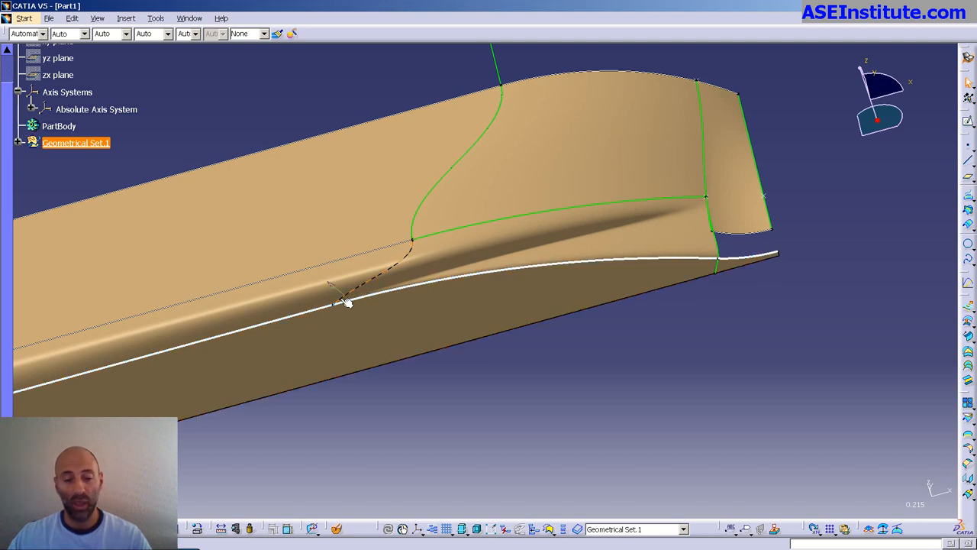
click(346, 300)
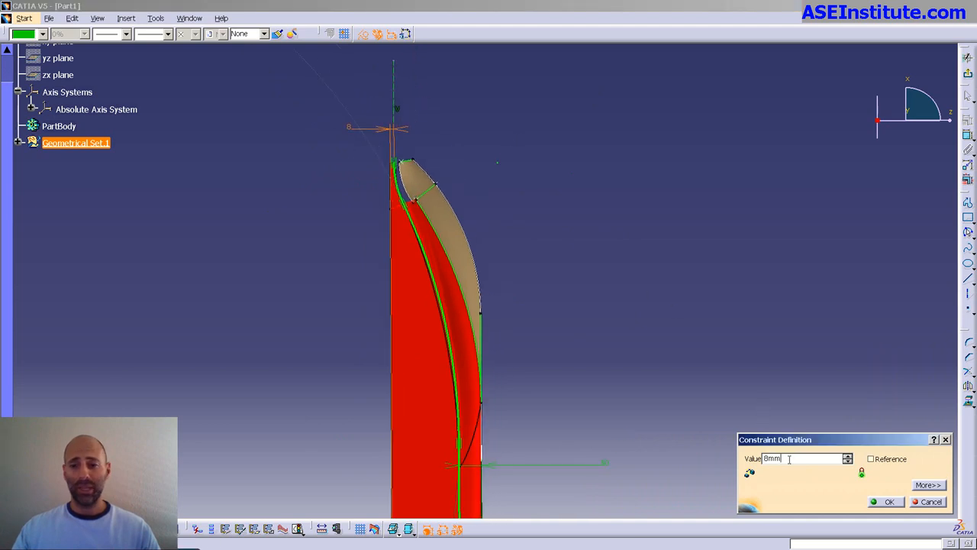
Set the bow sketch dimension to 3mm and inspect the reshaped hull
text(6mm)
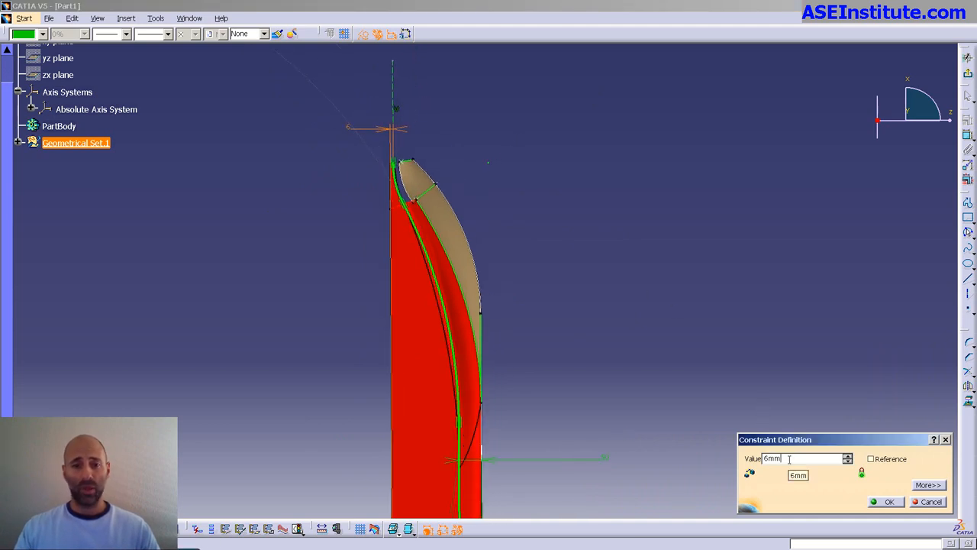
text(3mm)
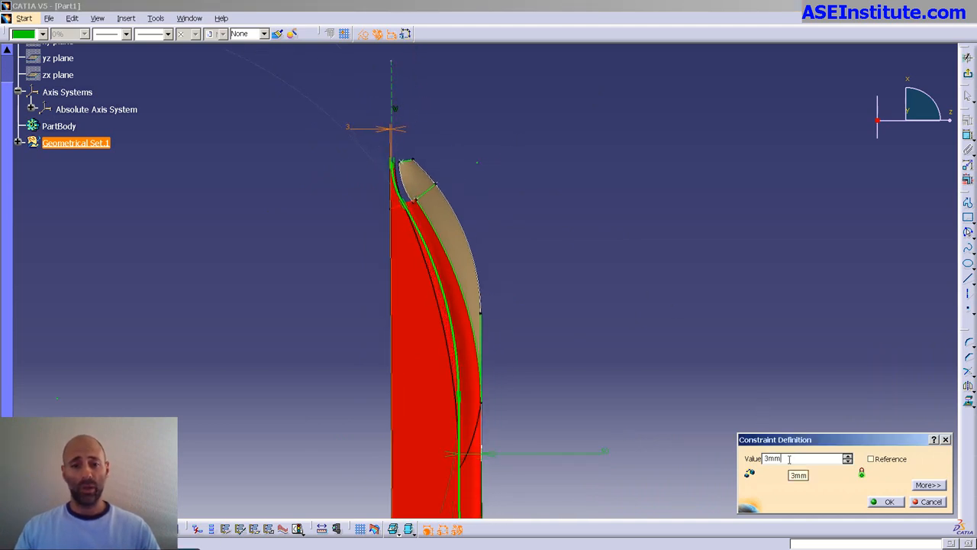
click(887, 501)
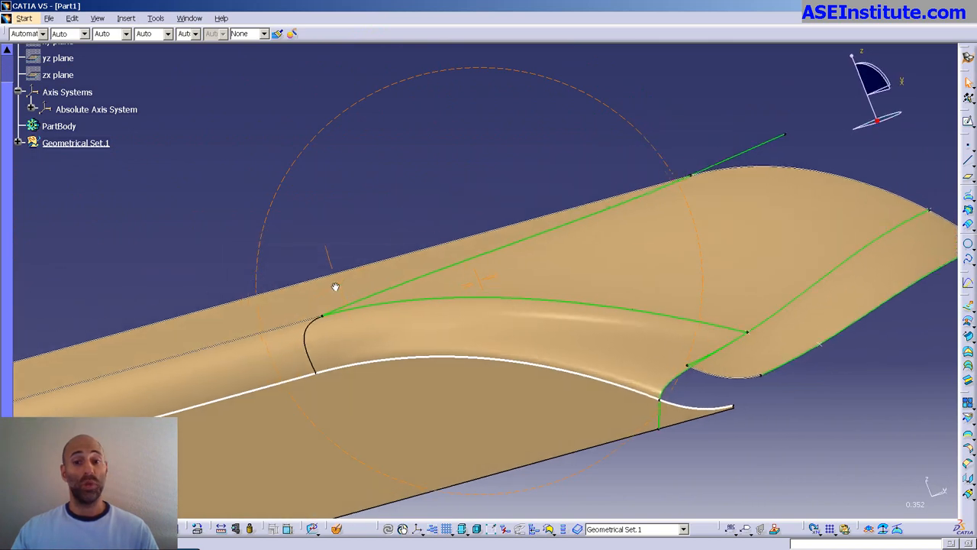
drag(334, 287, 525, 359)
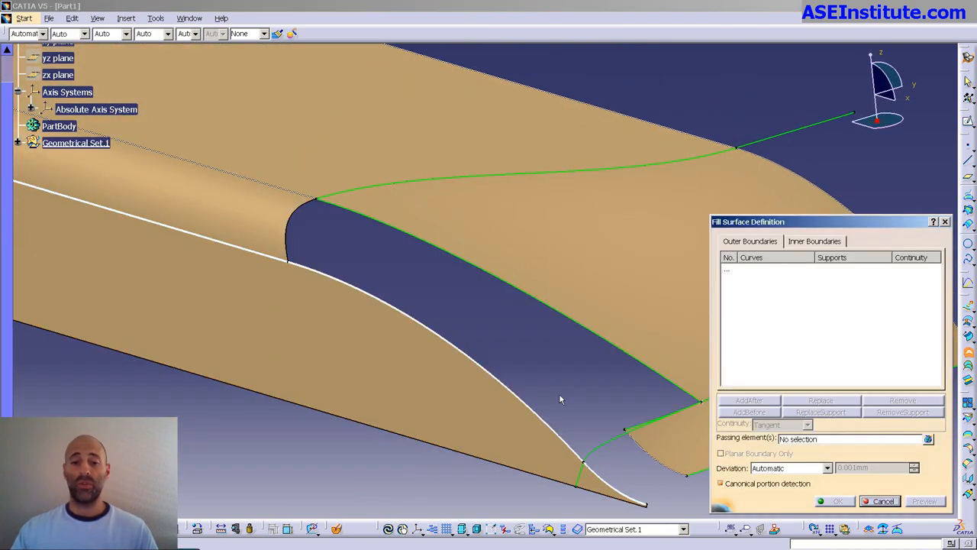
Pick the gap's boundary edges for the fill surface and inspect the filled gap
click(290, 235)
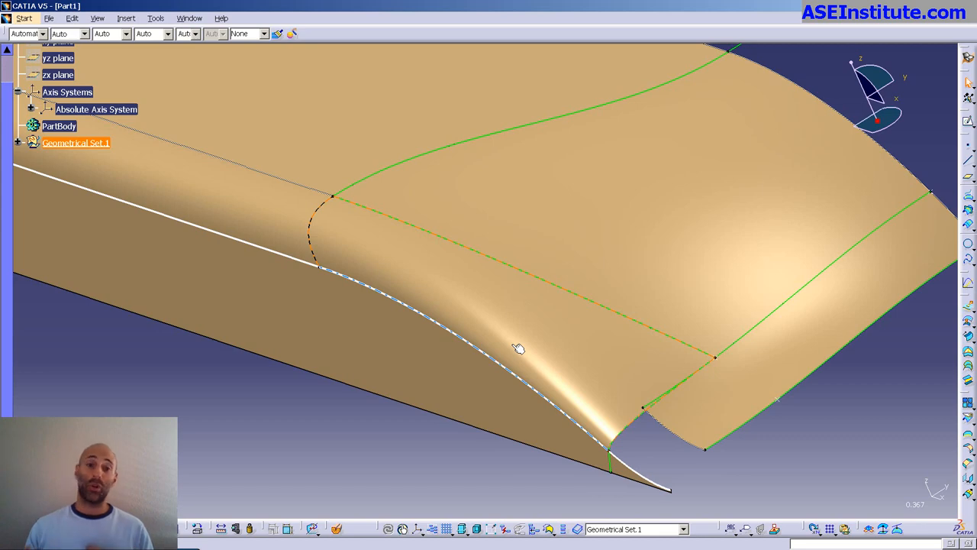
mouse_move(520, 392)
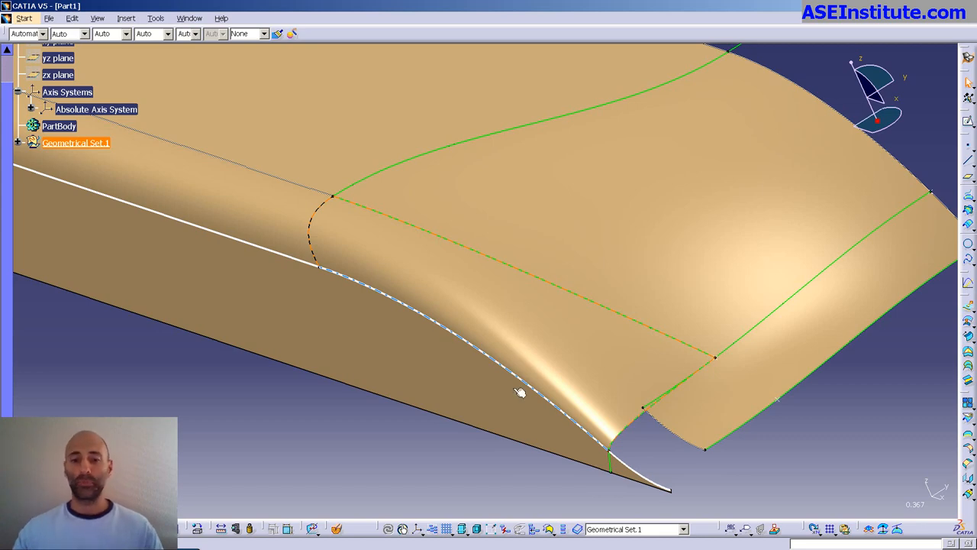
drag(519, 393, 569, 370)
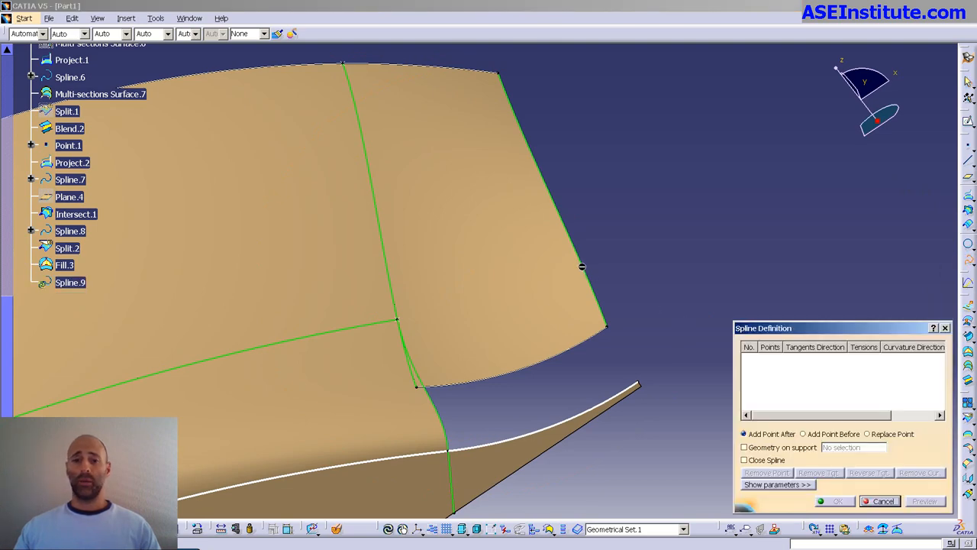
Create two lower-bow guide splines, giving the first one's start point tension 0.9
click(581, 251)
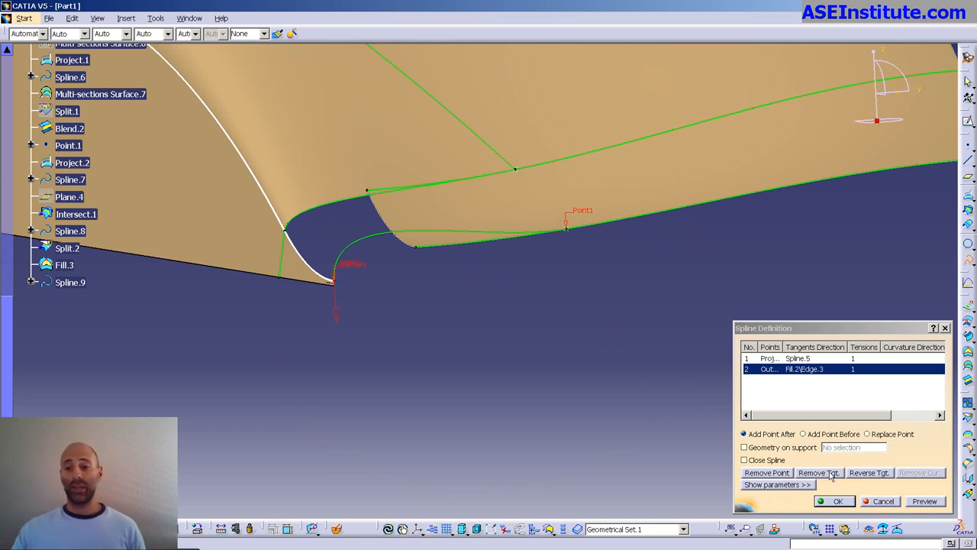
mouse_move(802, 488)
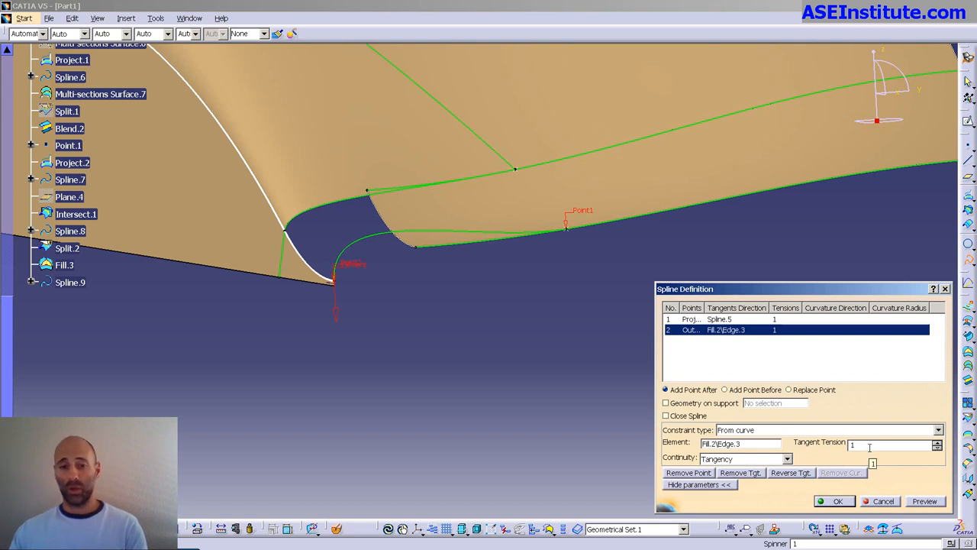
text(0.9)
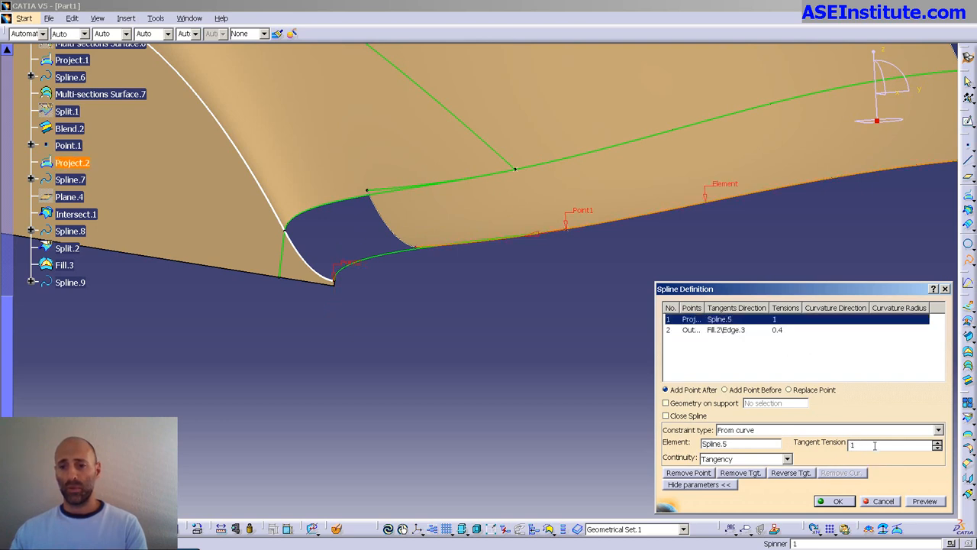
click(786, 459)
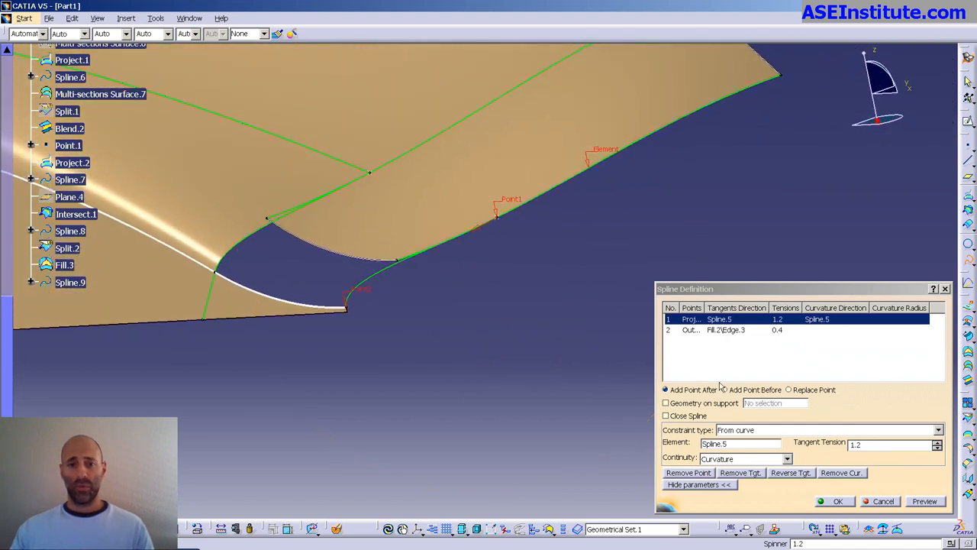
click(833, 501)
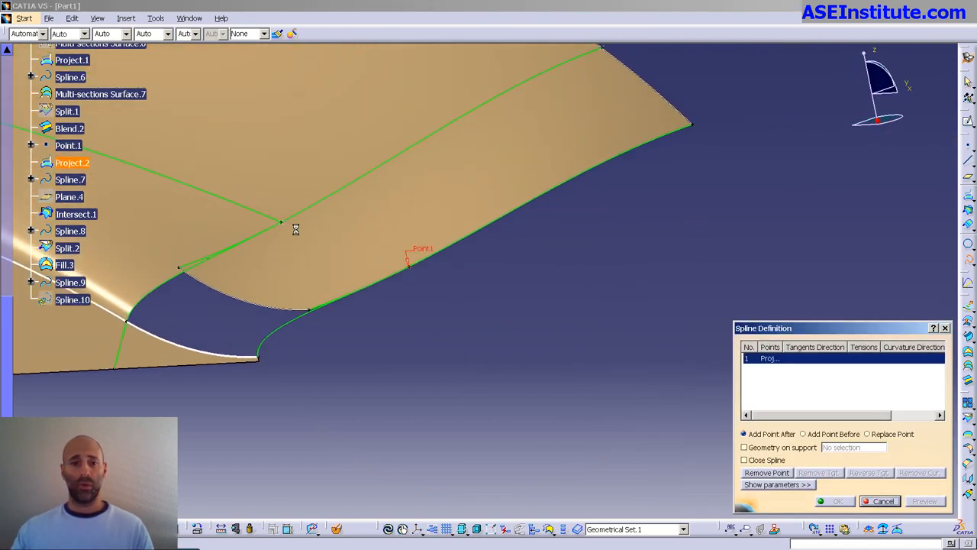
click(286, 231)
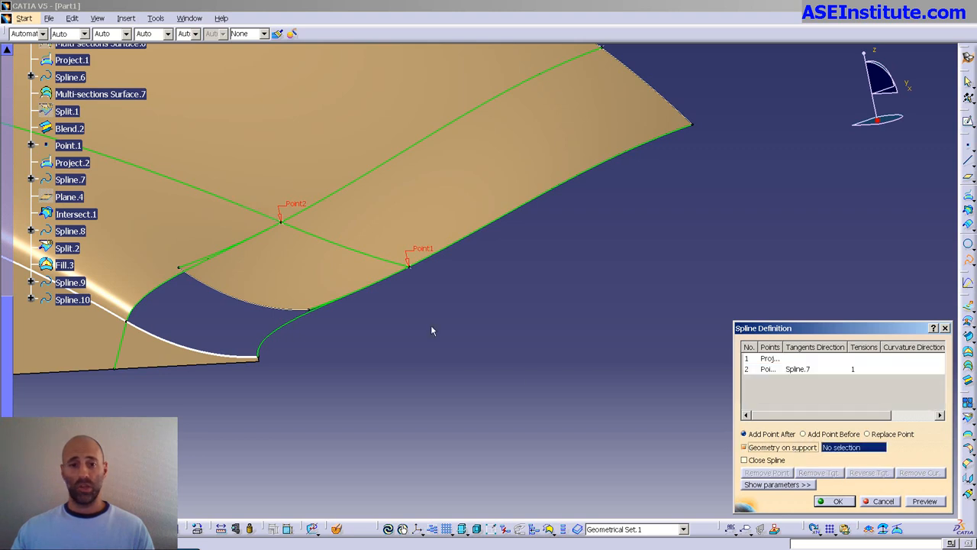
click(834, 501)
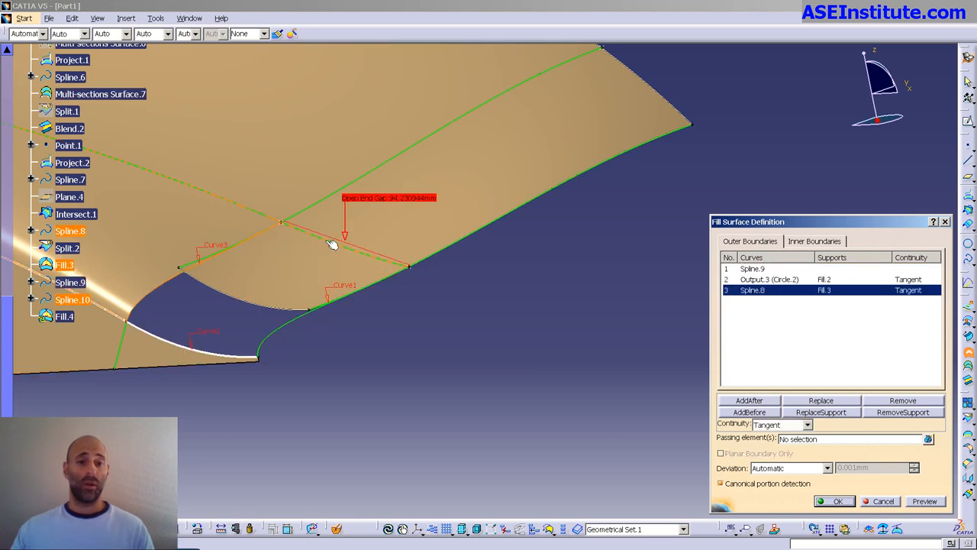
Finish the lower bow fill surface and hide all construction curves
click(838, 501)
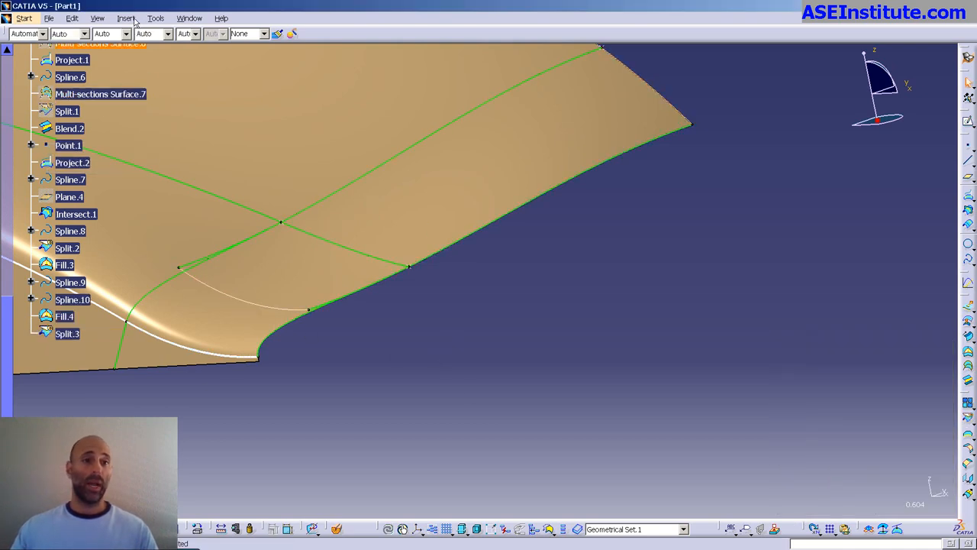
click(156, 18)
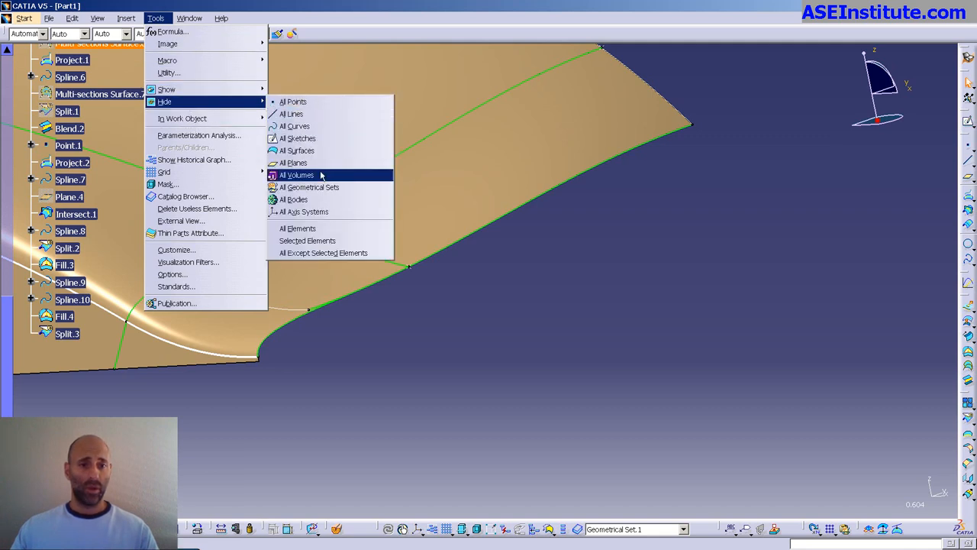
mouse_move(298, 139)
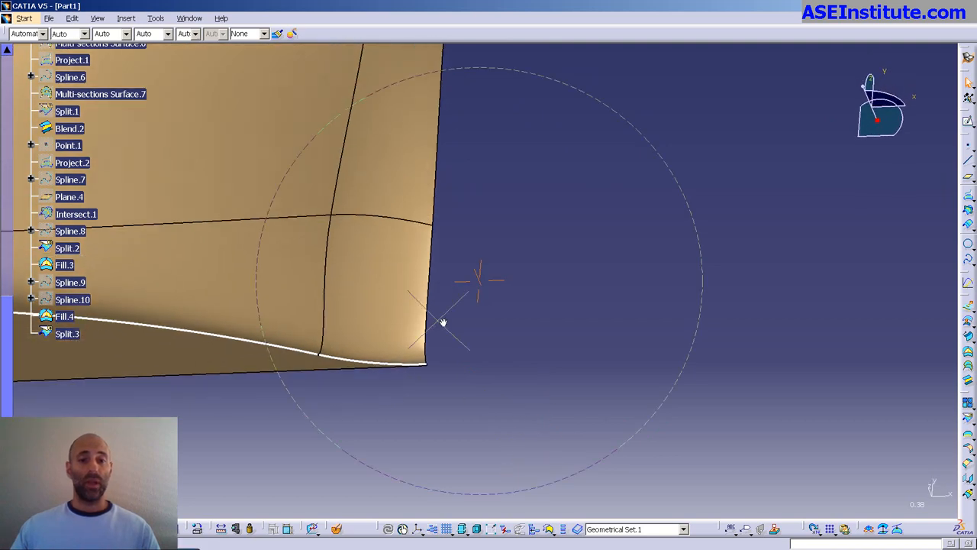
Hide the leftover construction line on the hull with Hide/Show
drag(443, 321, 565, 259)
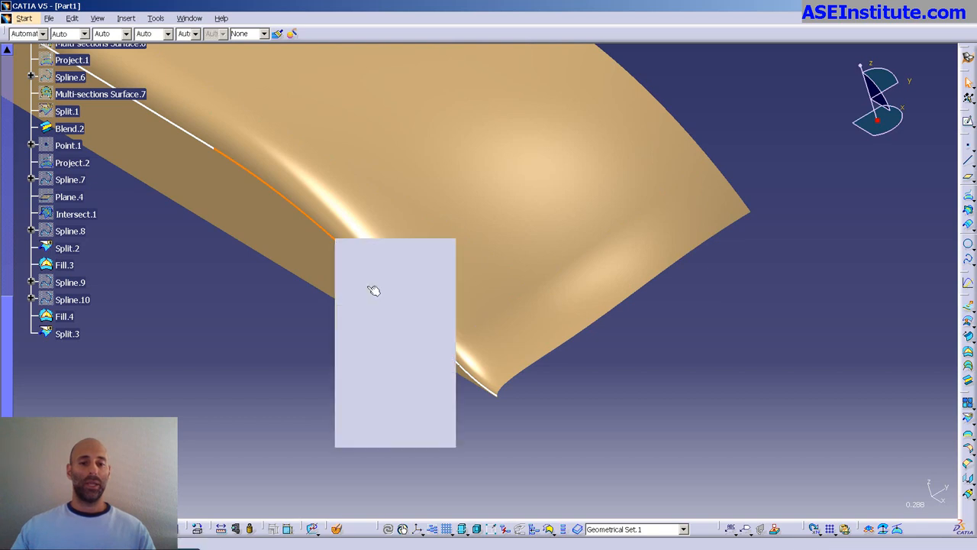
right_click(396, 290)
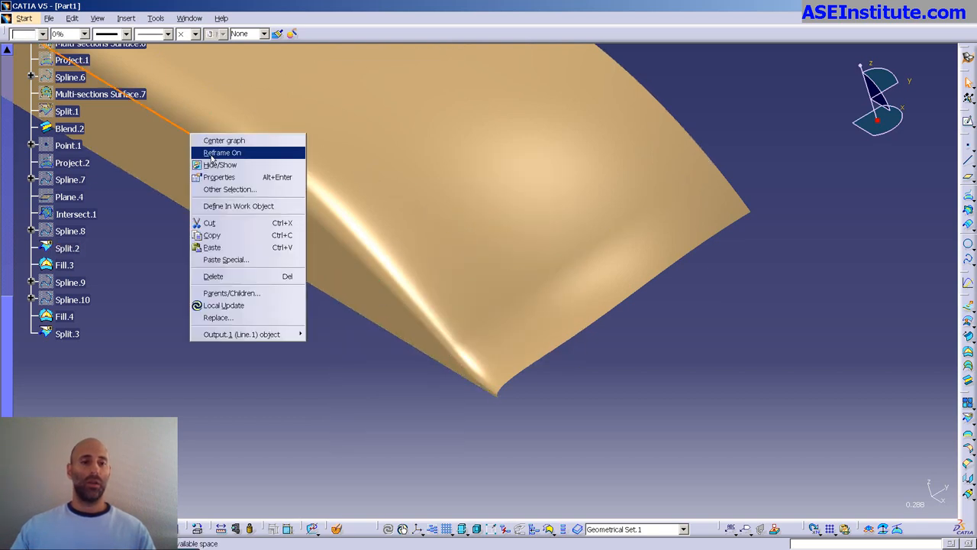
click(221, 152)
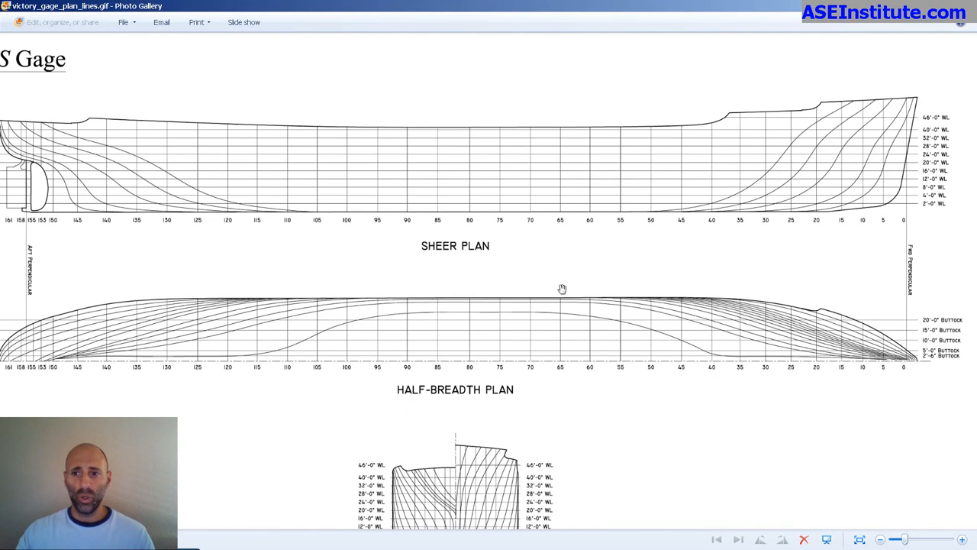
mouse_move(865, 211)
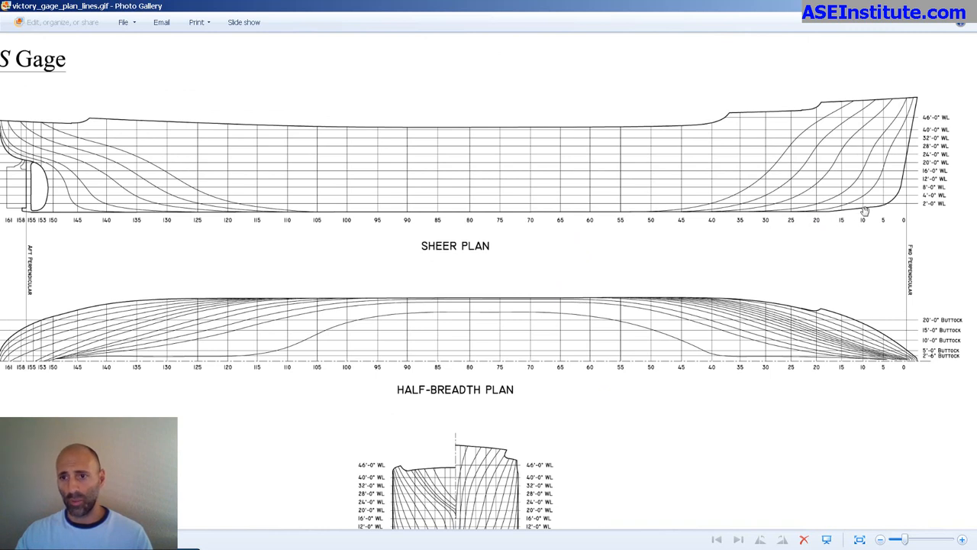
mouse_move(855, 235)
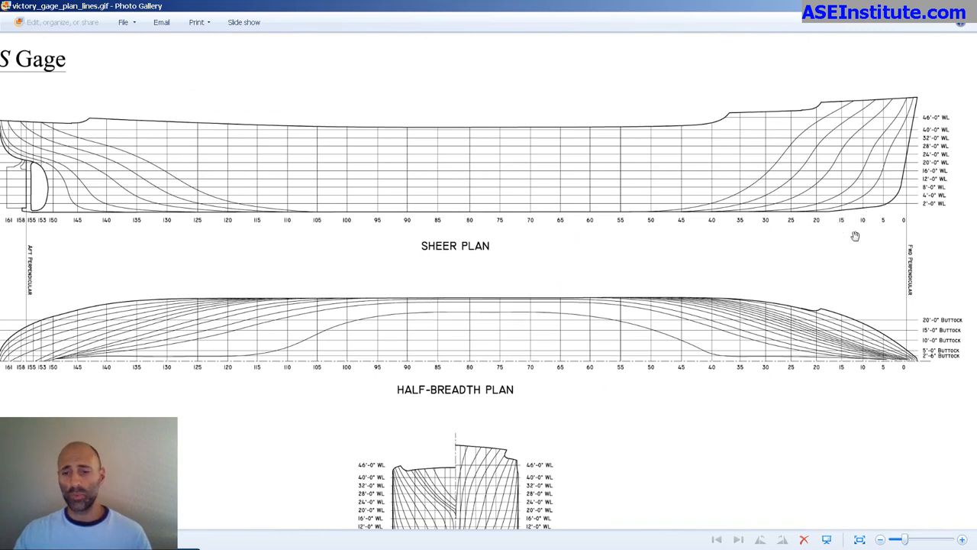
mouse_move(872, 210)
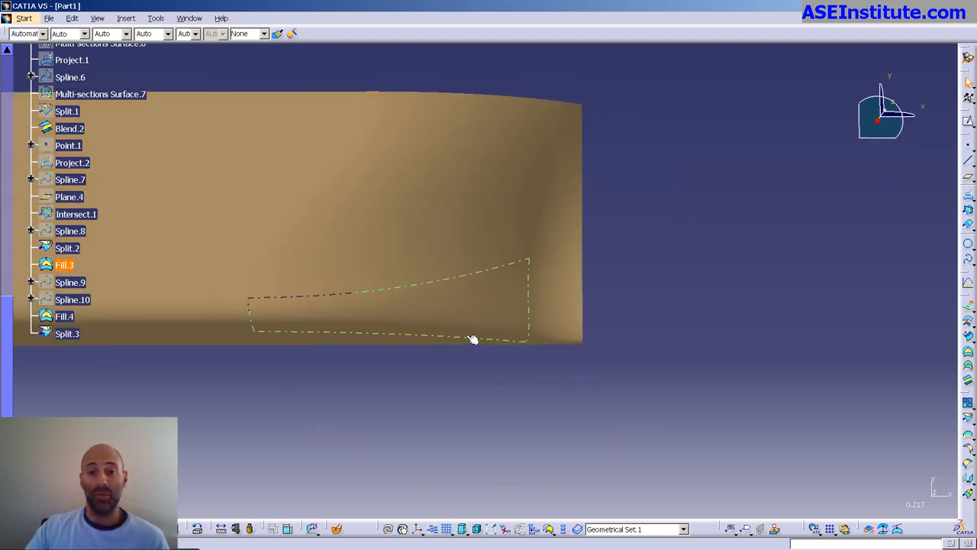
mouse_move(517, 321)
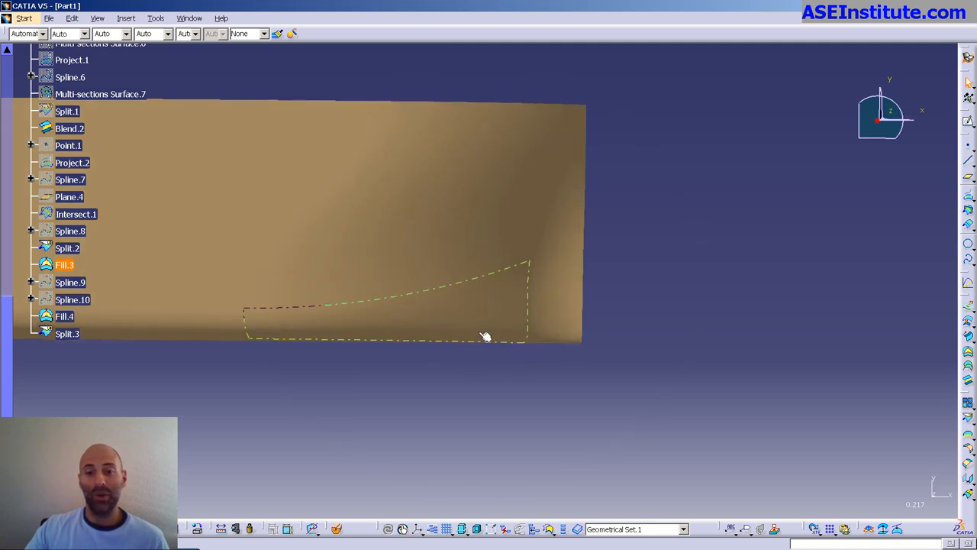
Orbit to the bow transition and show the hidden curves to reach the guide spline
click(64, 316)
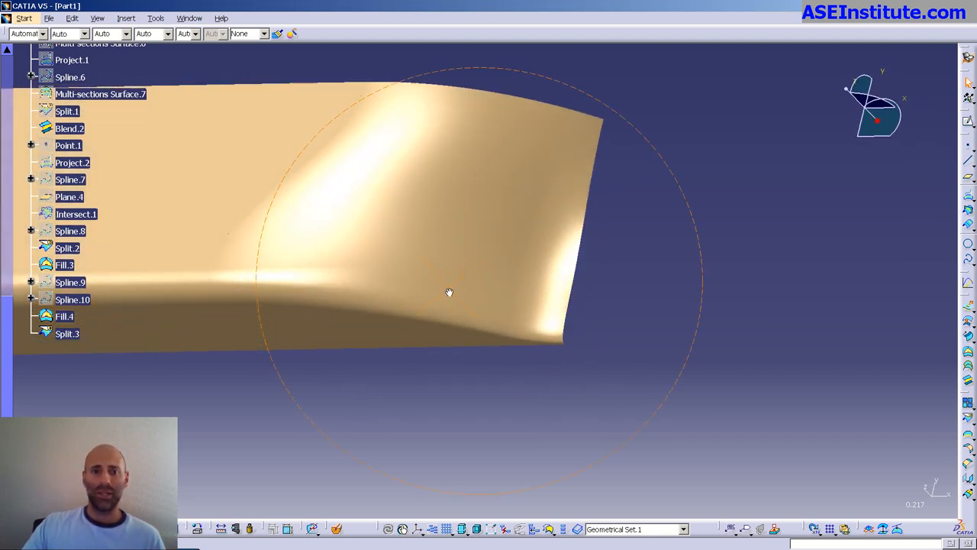
drag(449, 293, 461, 352)
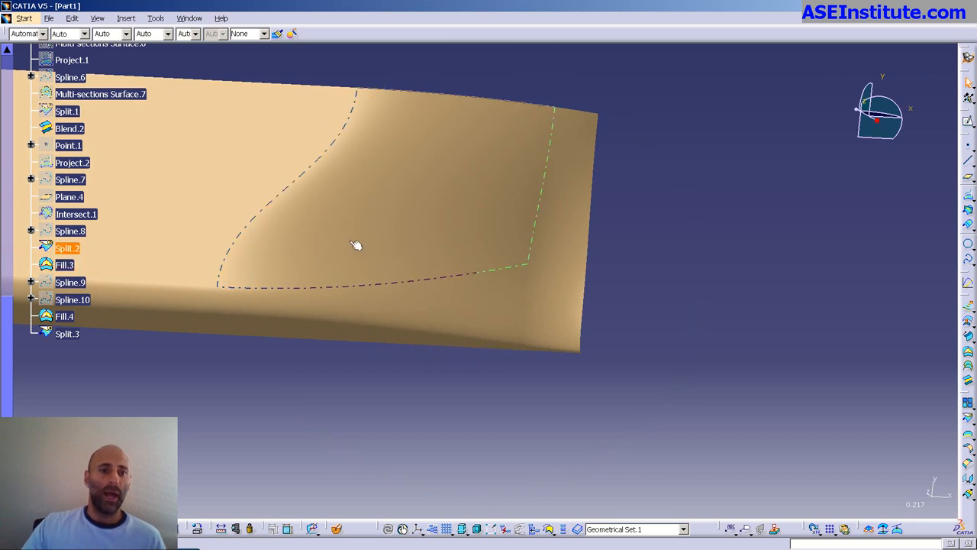
mouse_move(333, 229)
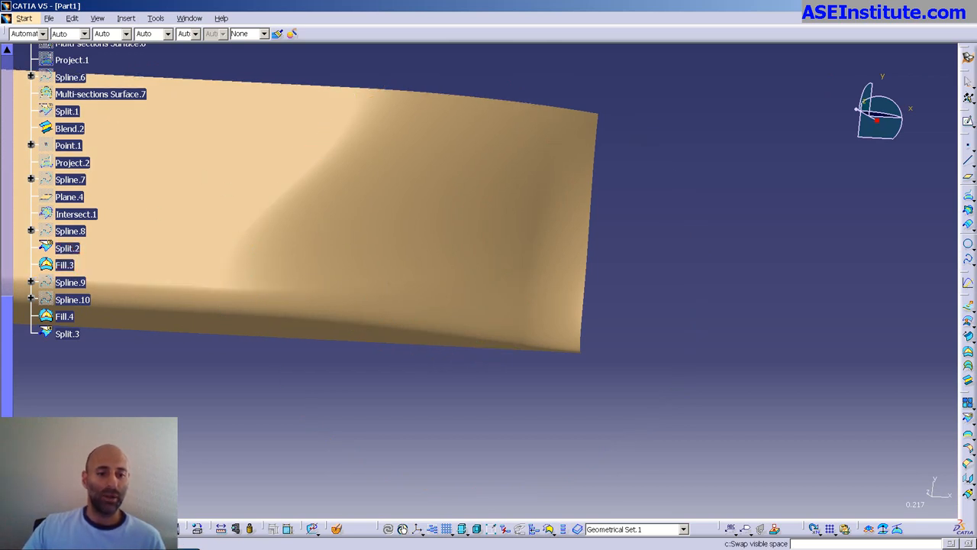
click(70, 77)
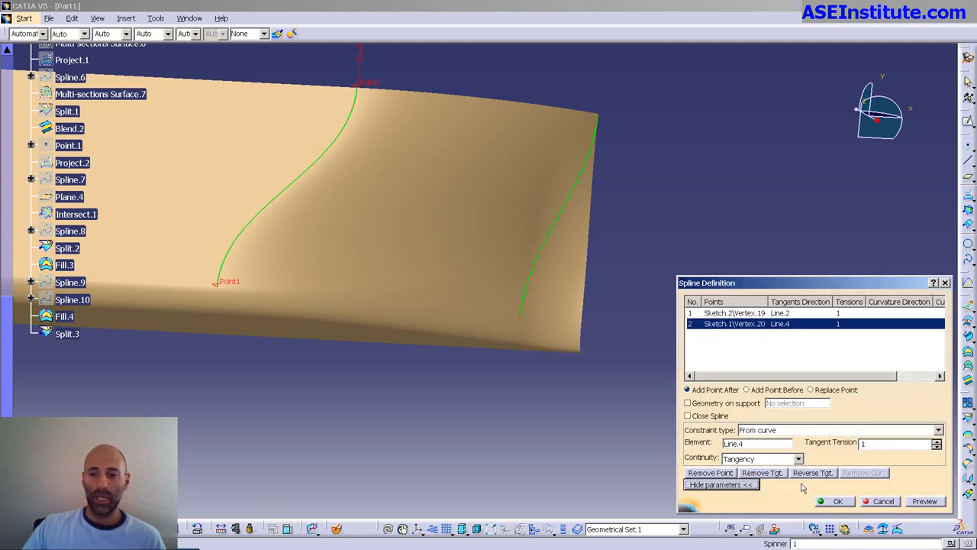
Give the first guide spline's end points Curvature continuity, then show the second spline's point parameters
click(762, 458)
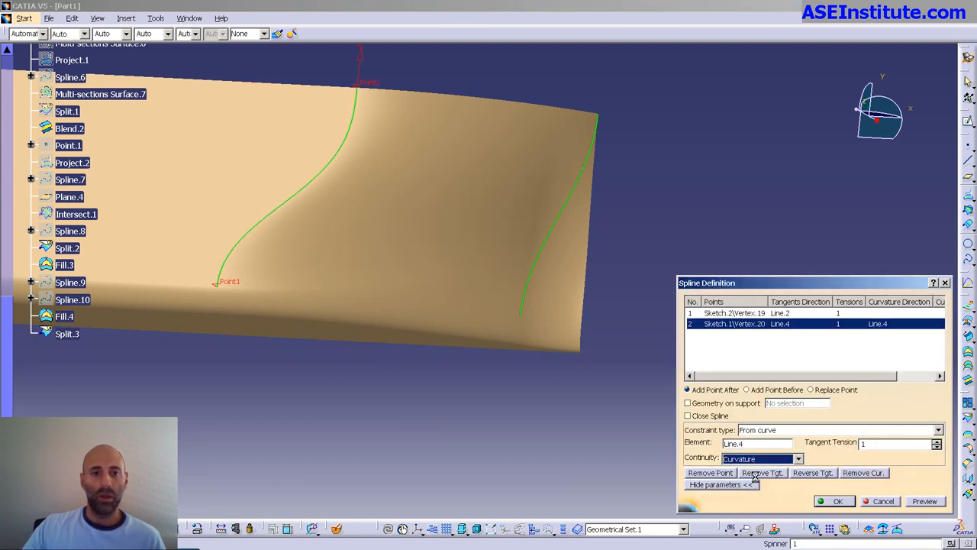
click(733, 313)
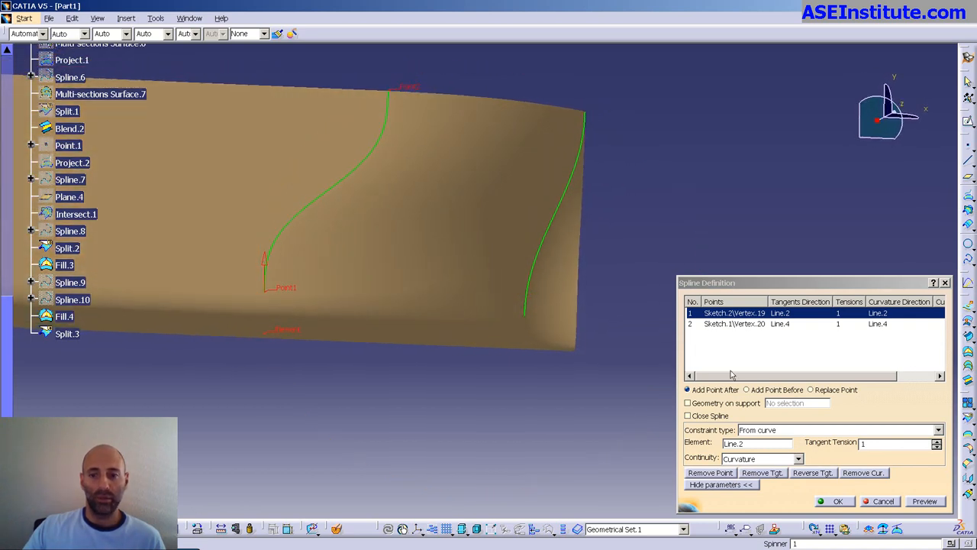
click(799, 458)
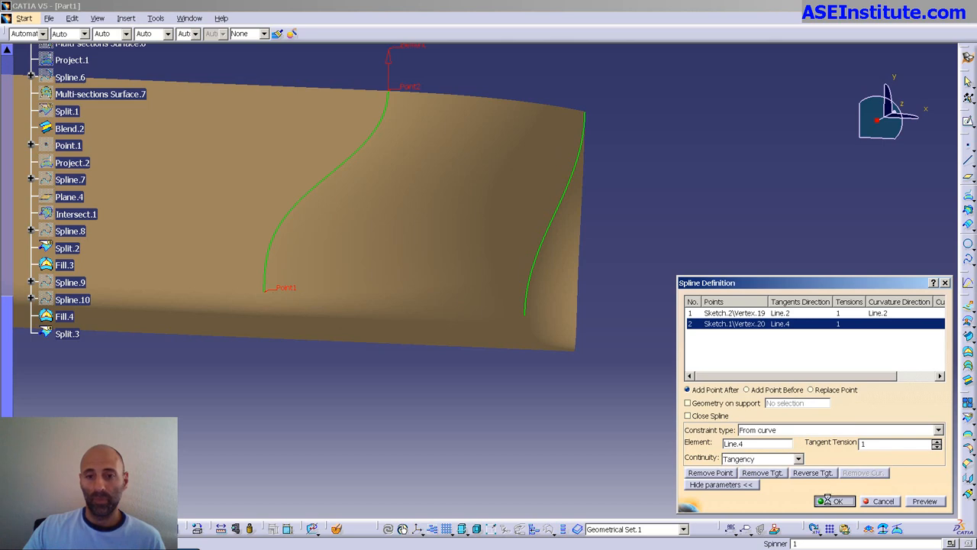
click(837, 501)
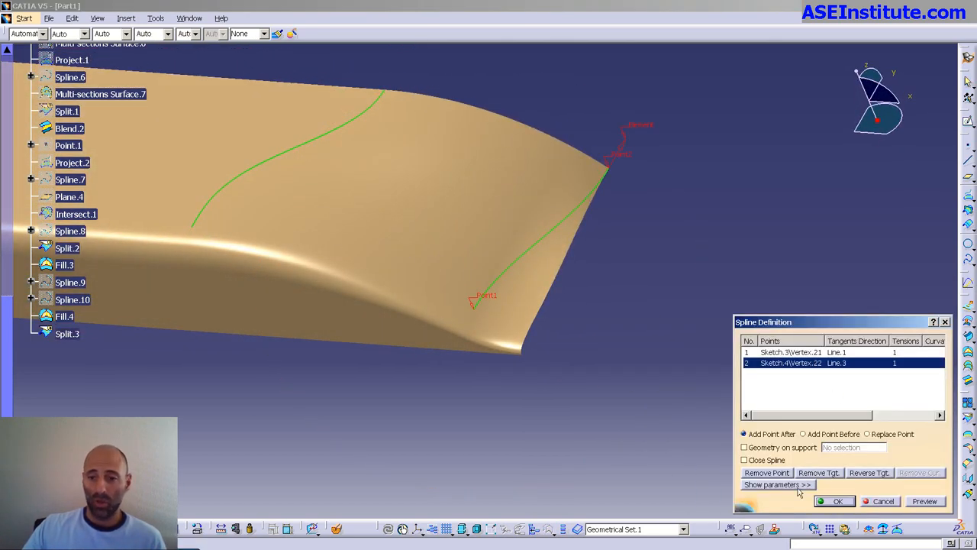
click(775, 484)
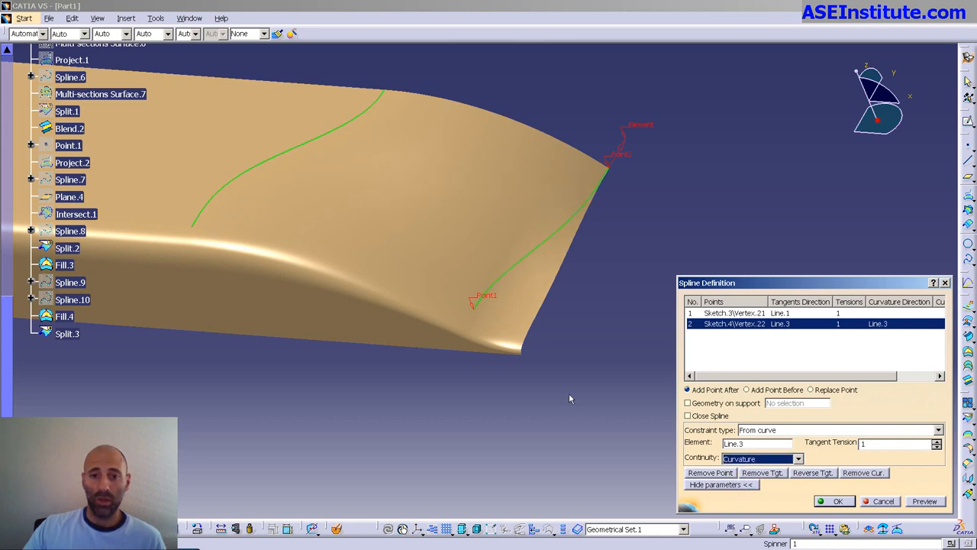
drag(569, 397, 363, 290)
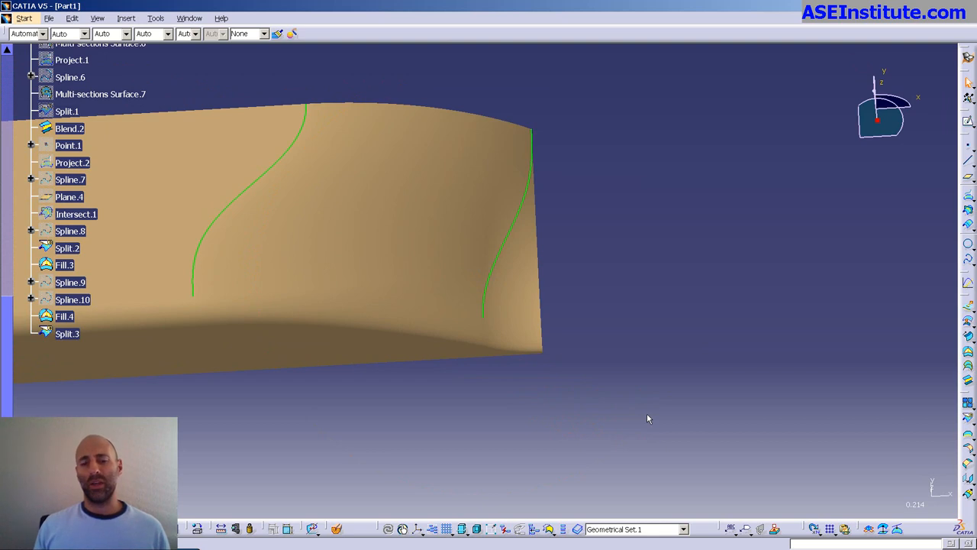
click(65, 265)
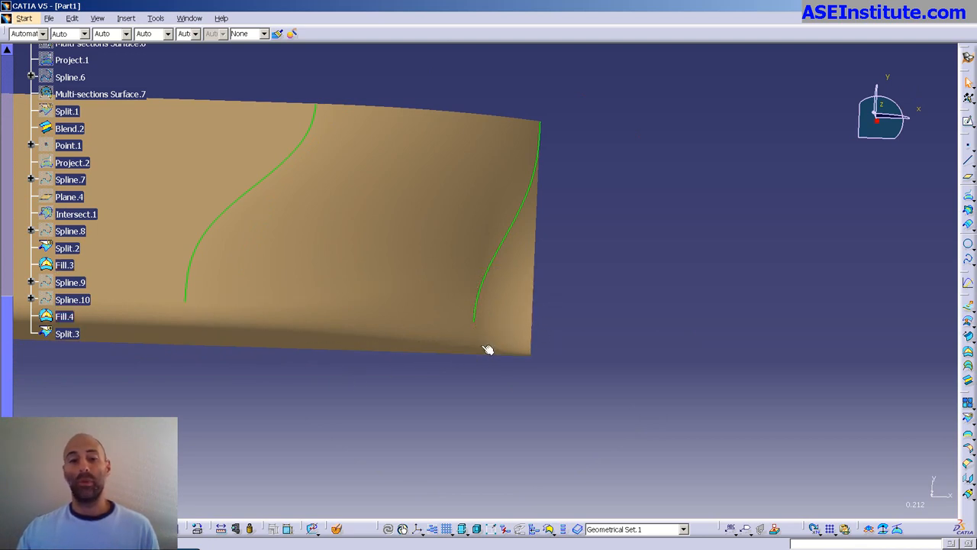
mouse_move(547, 340)
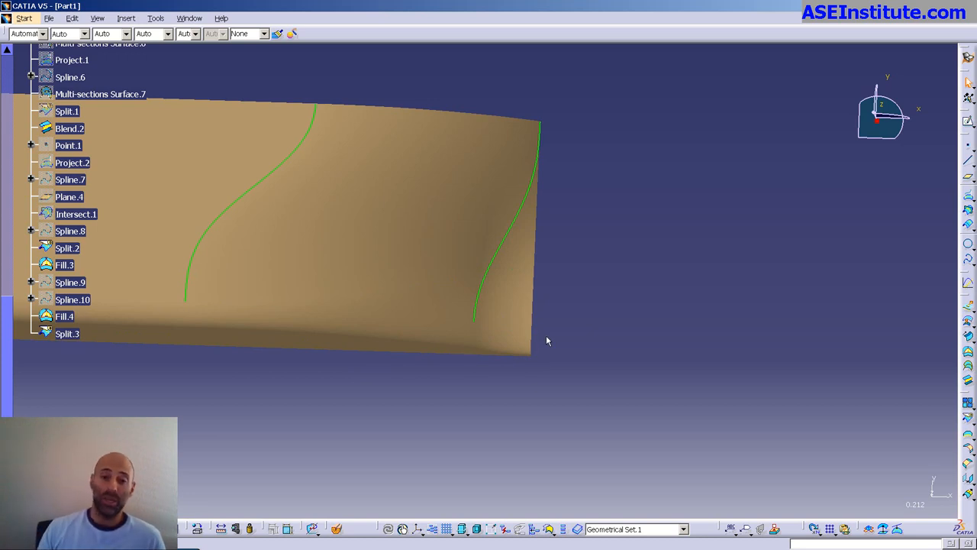
click(64, 316)
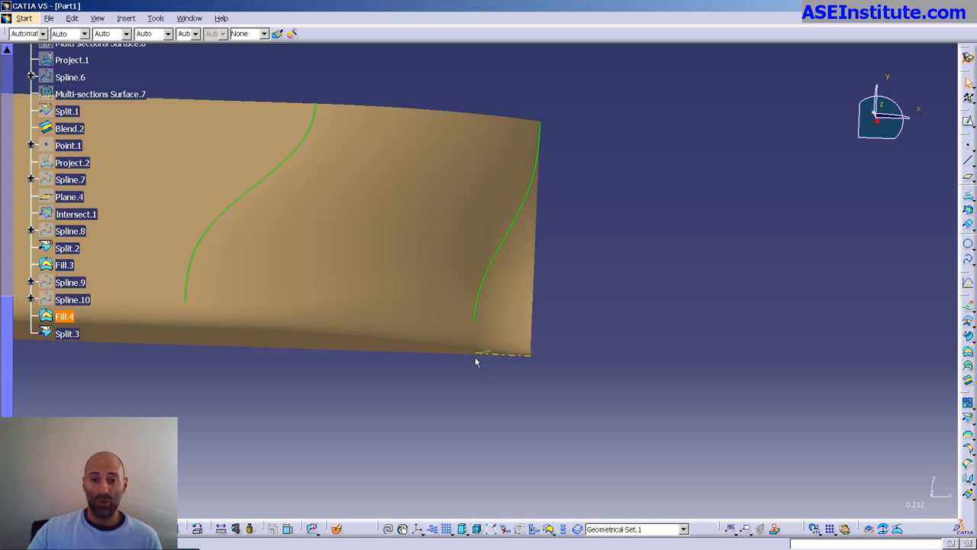